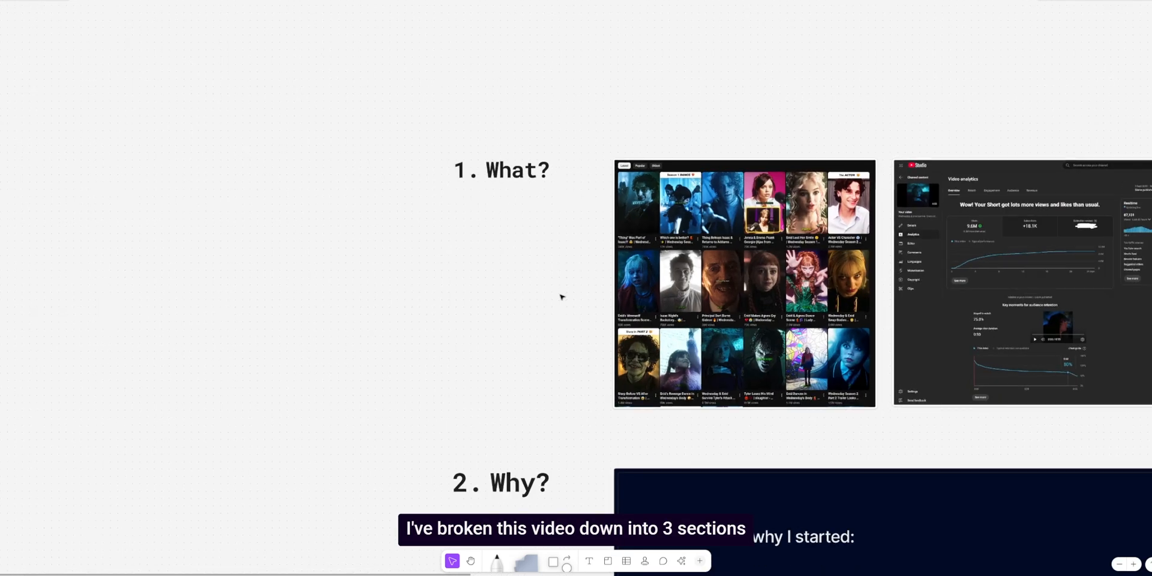
# Step: Scroll the board down from the 'What?' section to the 'Why?' three-reasons slide
pyautogui.scroll(-3)
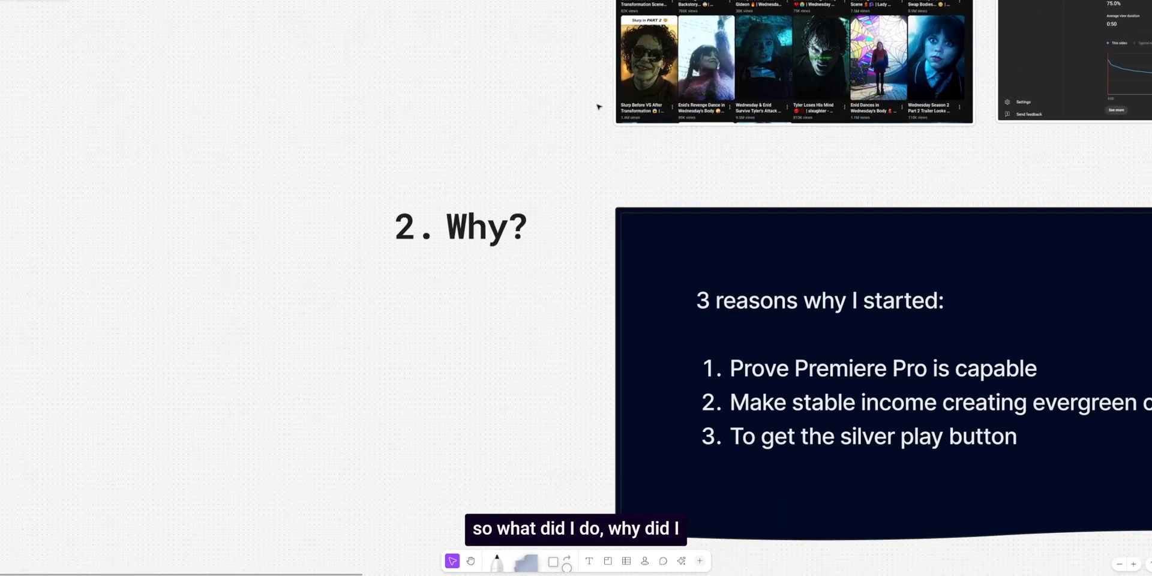
pyautogui.scroll(-3)
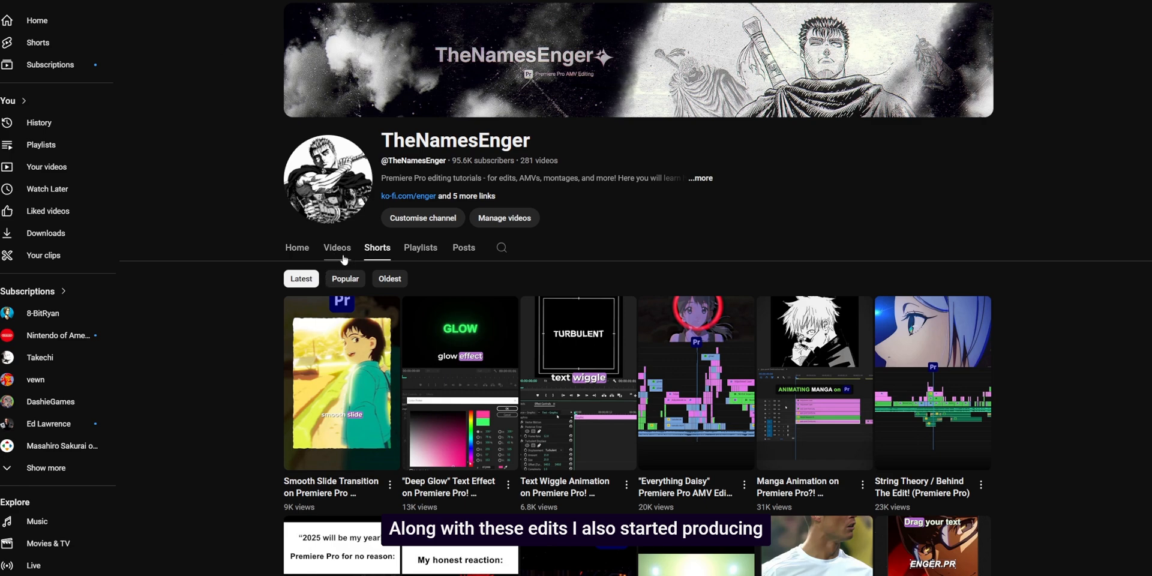
# Step: Switch the channel page to its Videos tab and browse down the Premiere Pro tutorials
pyautogui.click(336, 247)
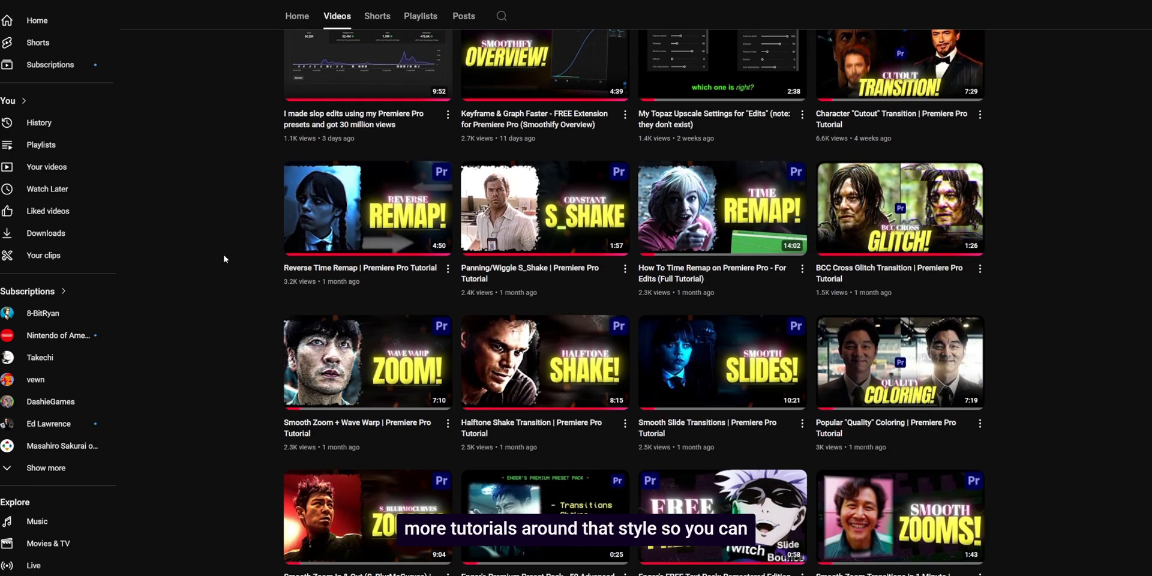
pyautogui.scroll(-3)
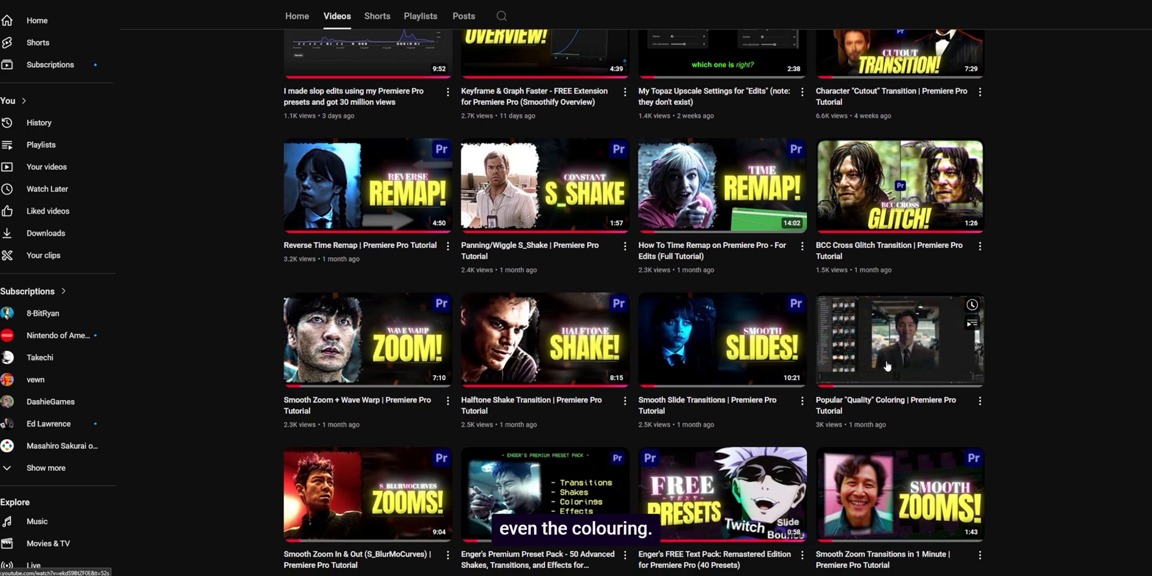
pyautogui.scroll(-3)
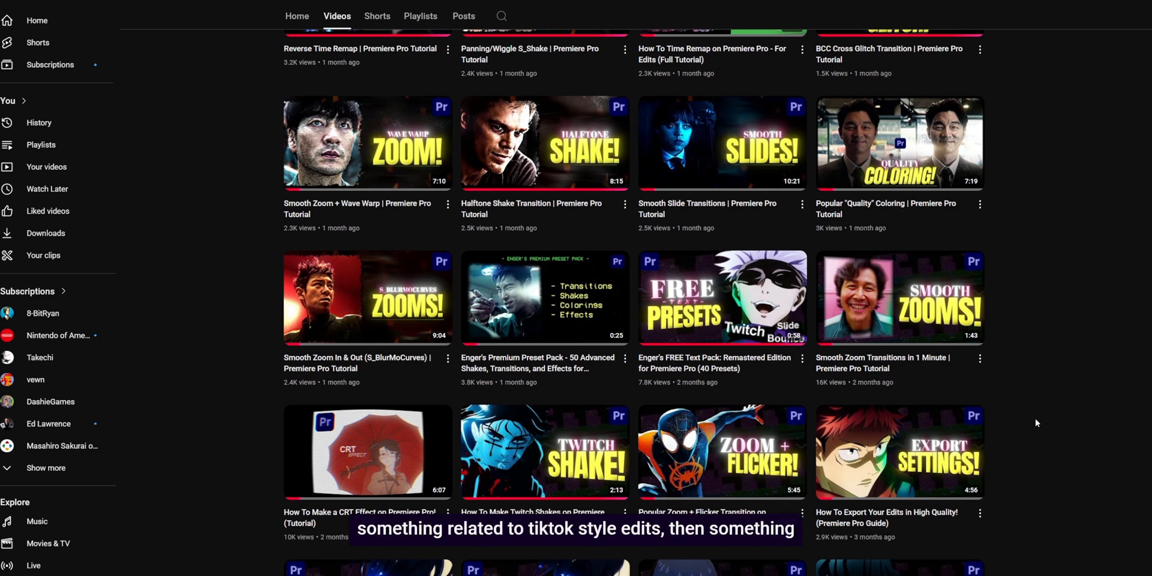
pyautogui.scroll(-3)
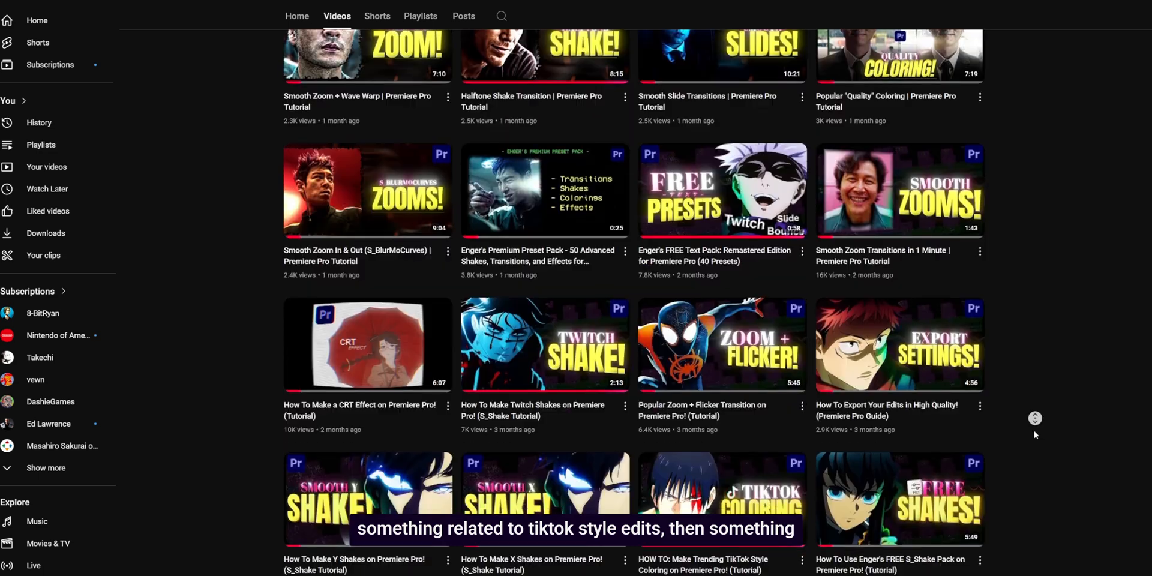
pyautogui.scroll(-3)
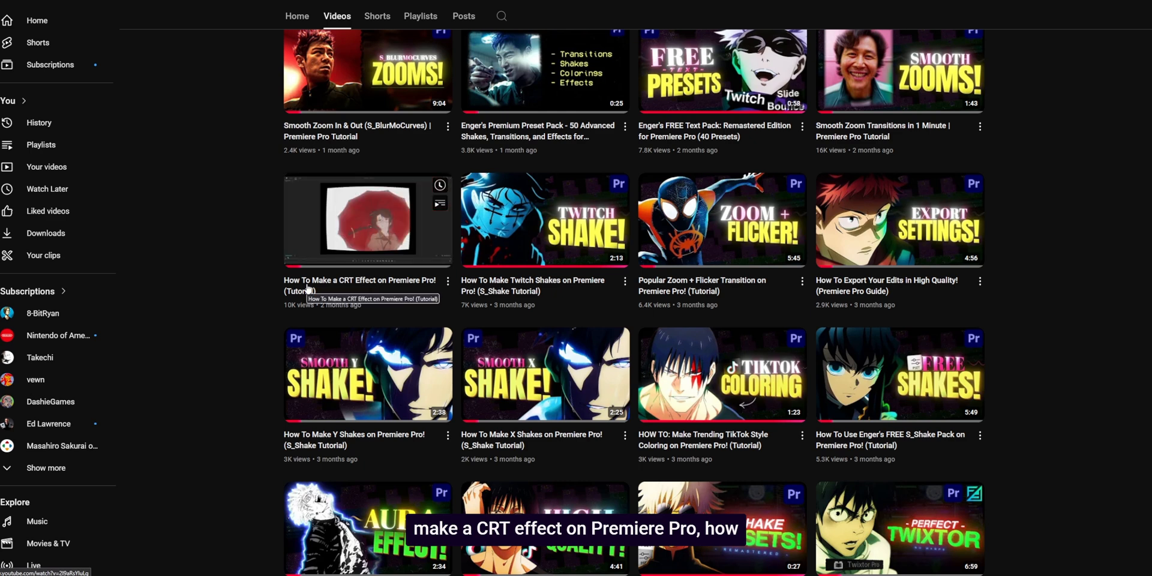
pyautogui.scroll(-3)
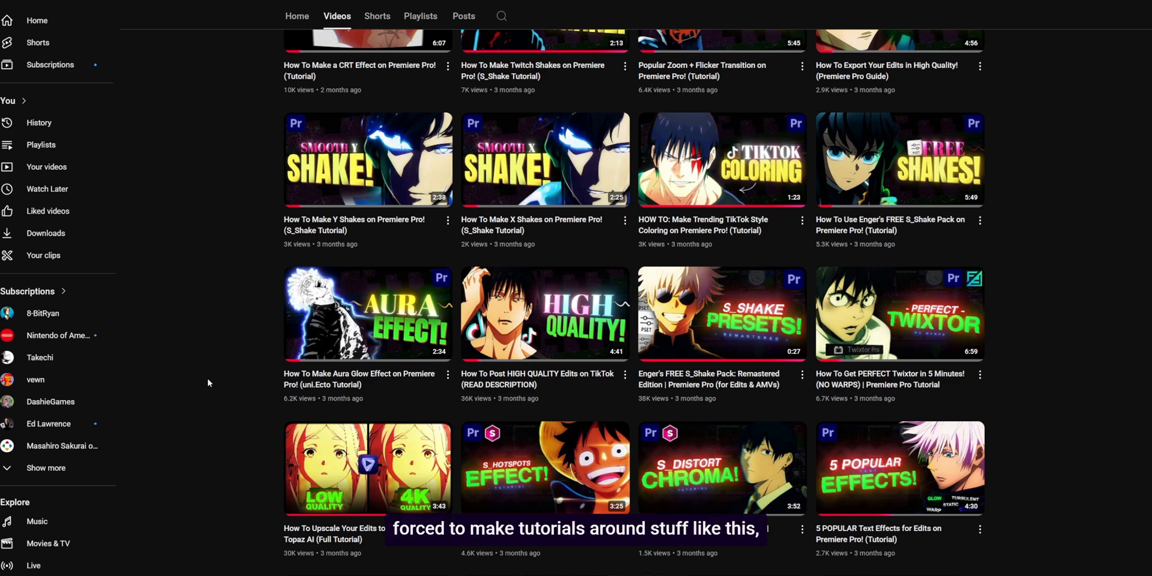
pyautogui.moveTo(367, 313)
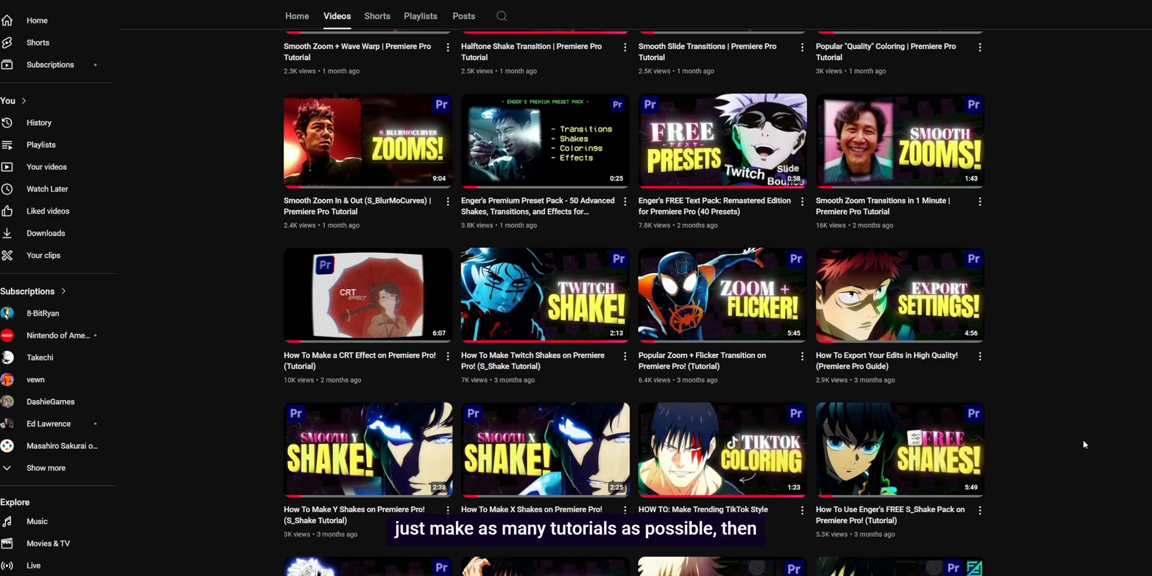
# Step: Continue down the video grid to the older Jugg-style and manga videos
pyautogui.scroll(-3)
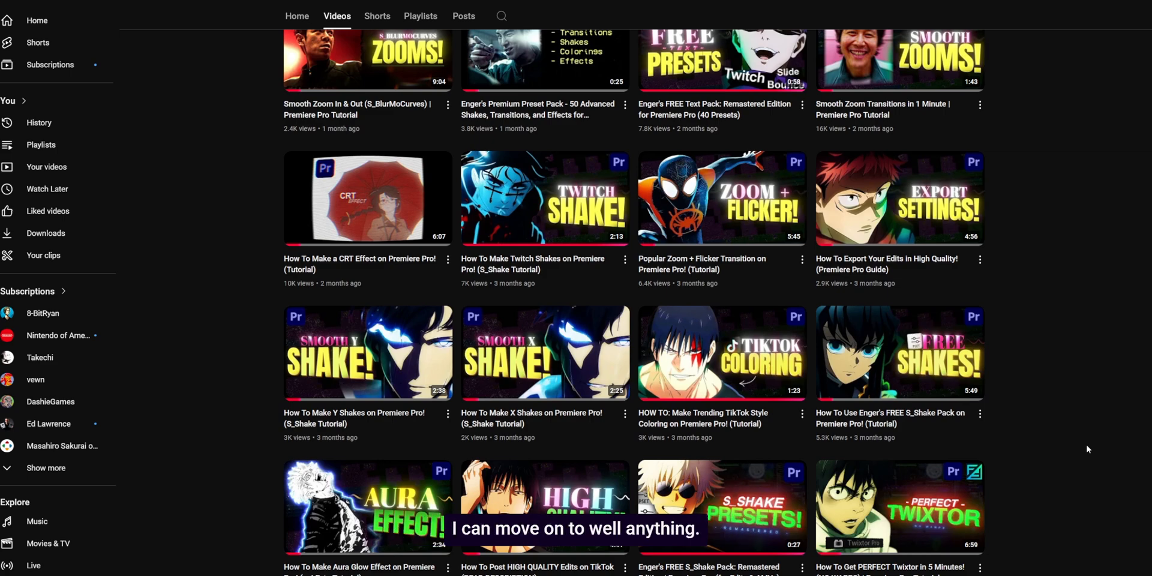
pyautogui.scroll(-3)
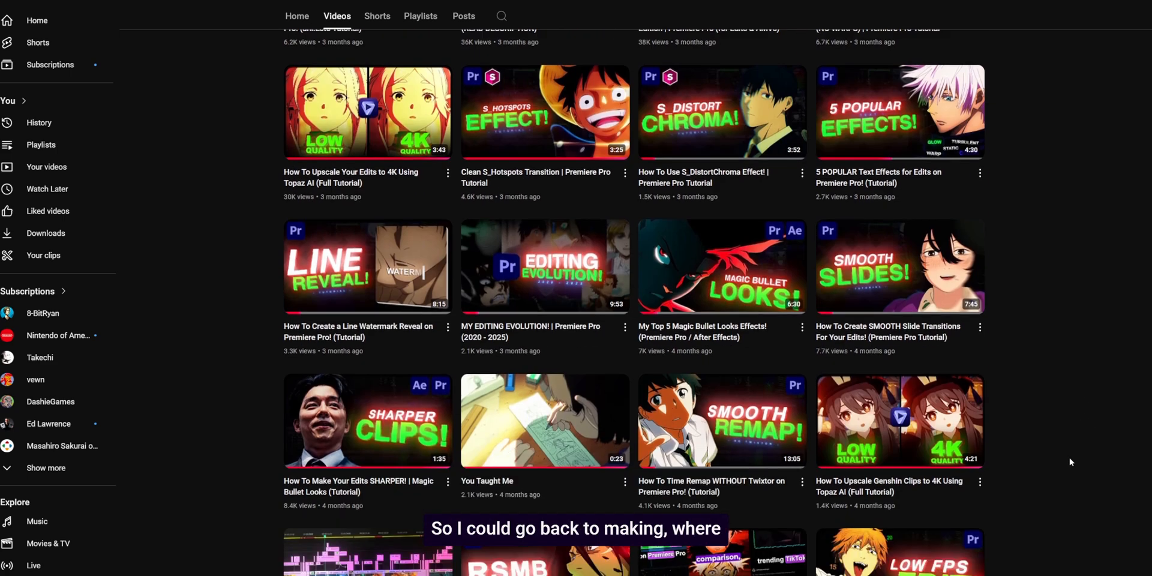
pyautogui.scroll(-3)
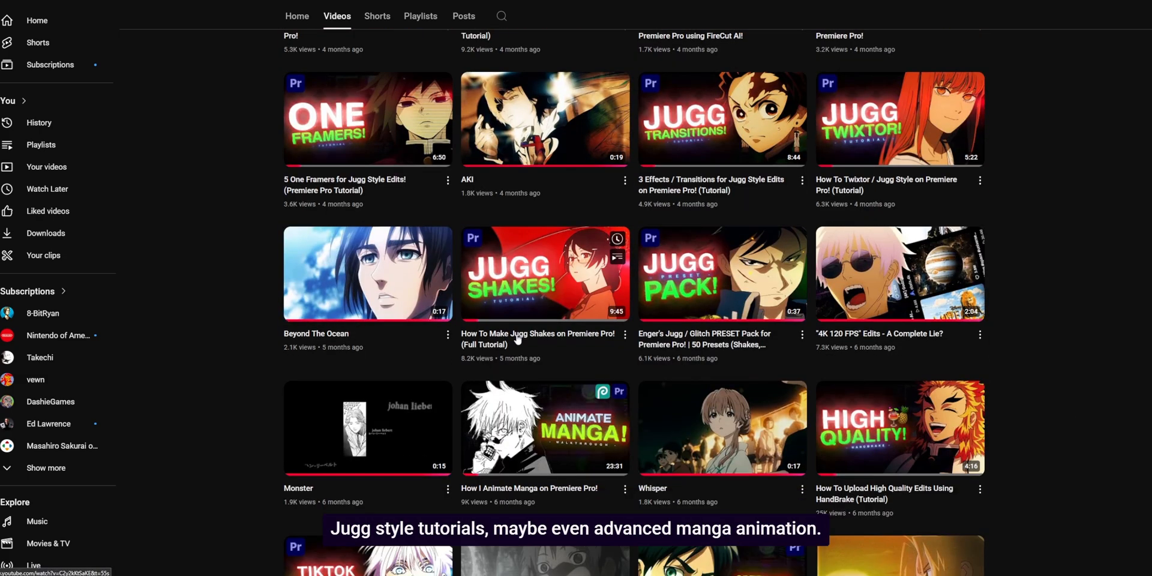
pyautogui.scroll(-3)
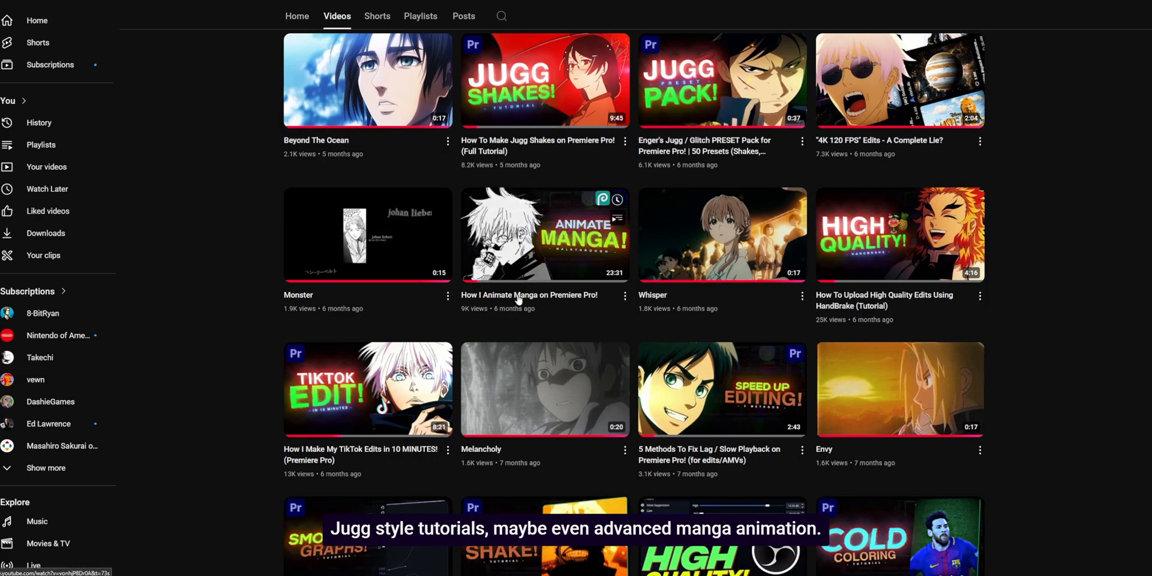
pyautogui.moveTo(517, 297)
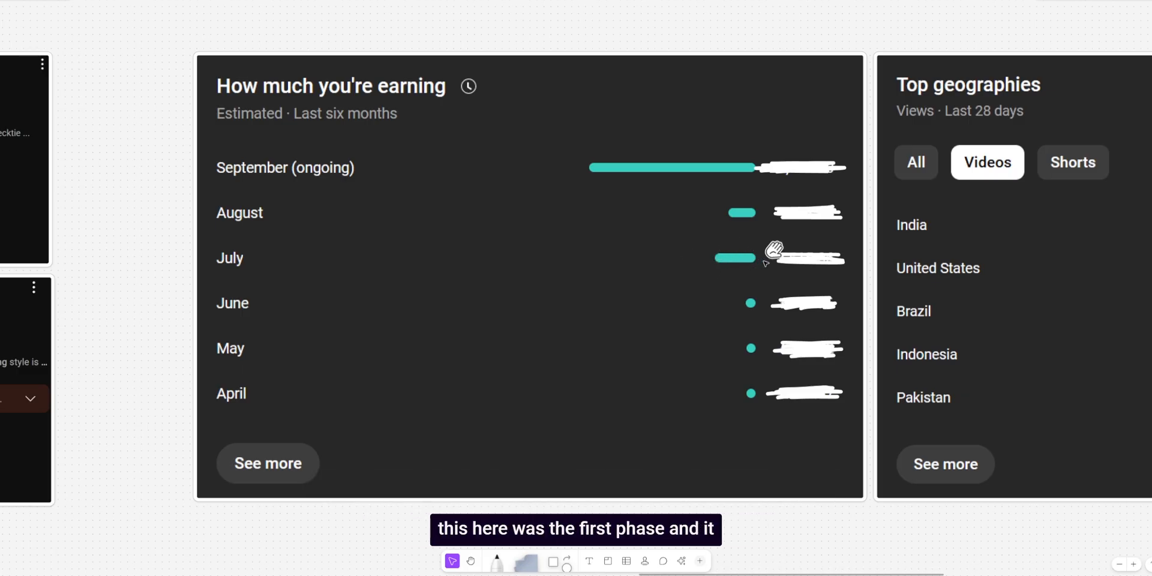
pyautogui.moveTo(740, 211)
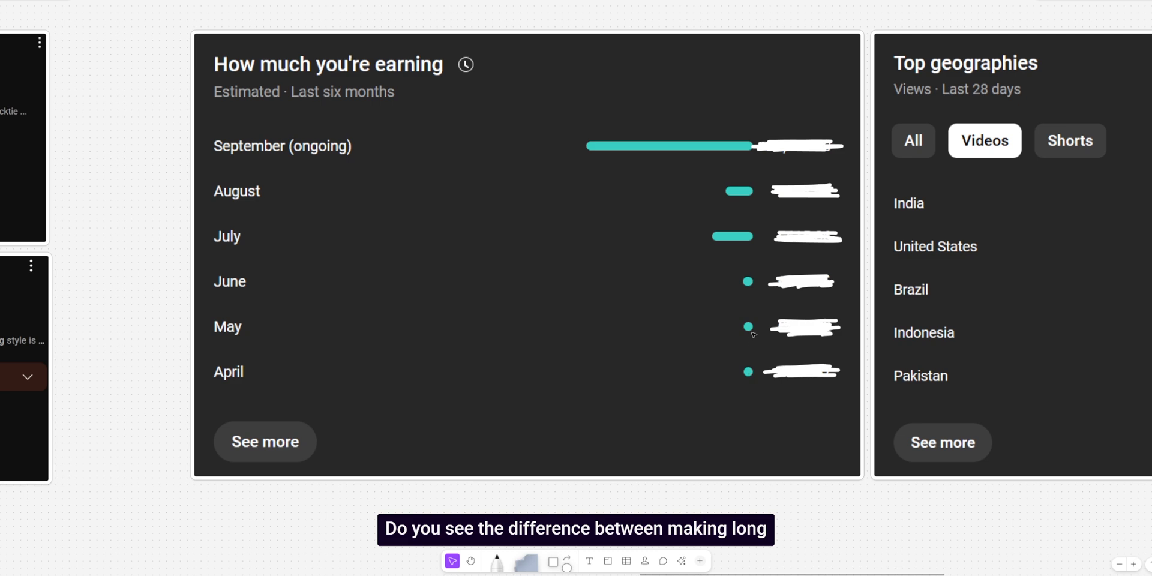
pyautogui.moveTo(463, 189)
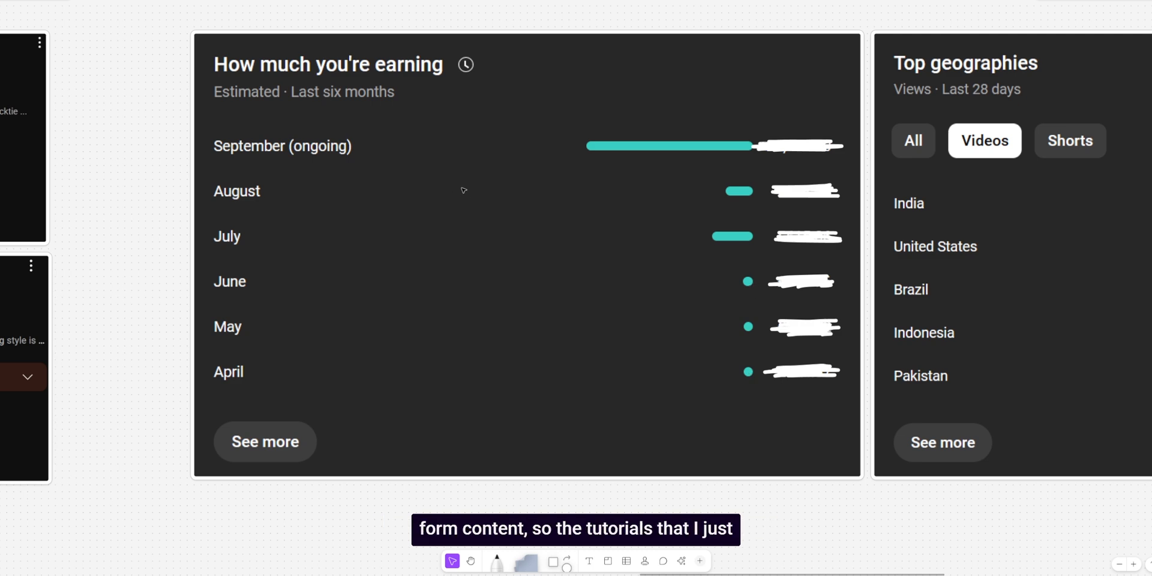
pyautogui.moveTo(694, 180)
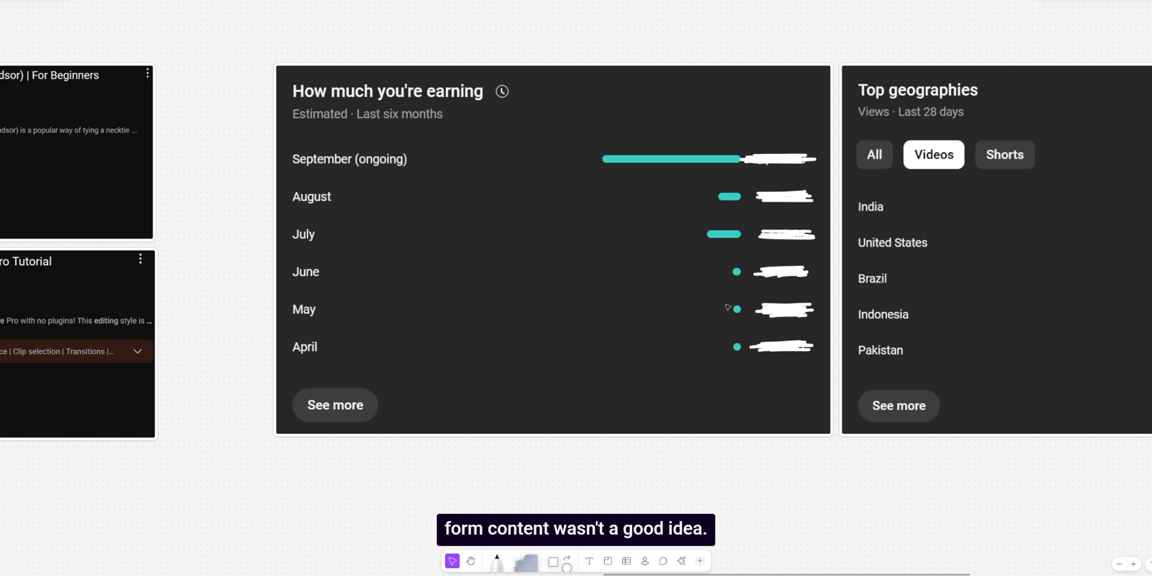
pyautogui.moveTo(740, 273)
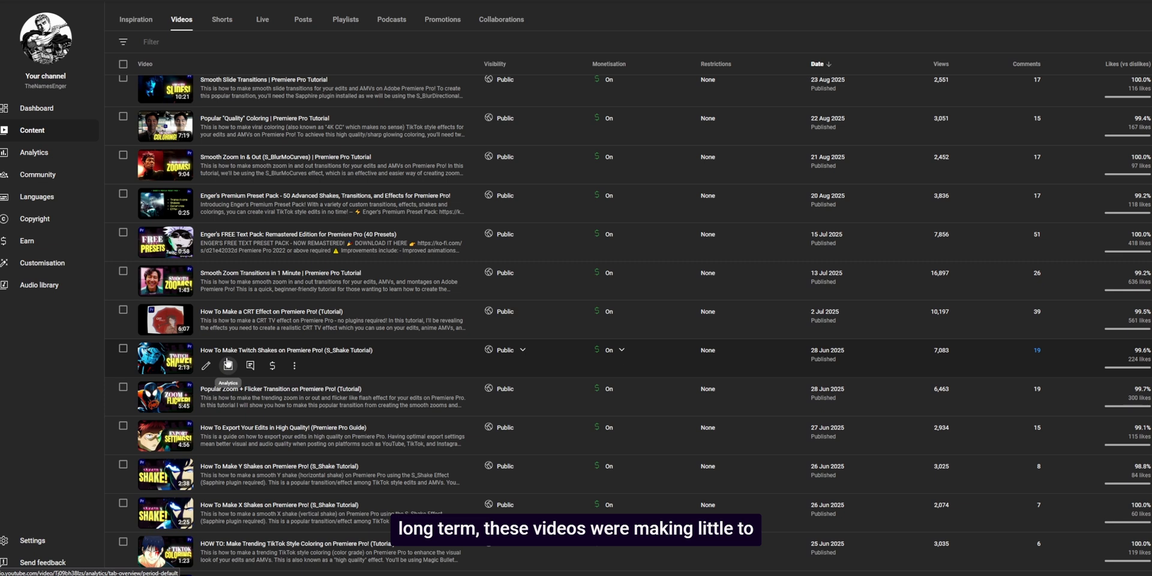
# Step: View analytics for the Twitch Shakes tutorial showing £2.33 revenue
pyautogui.scroll(-3)
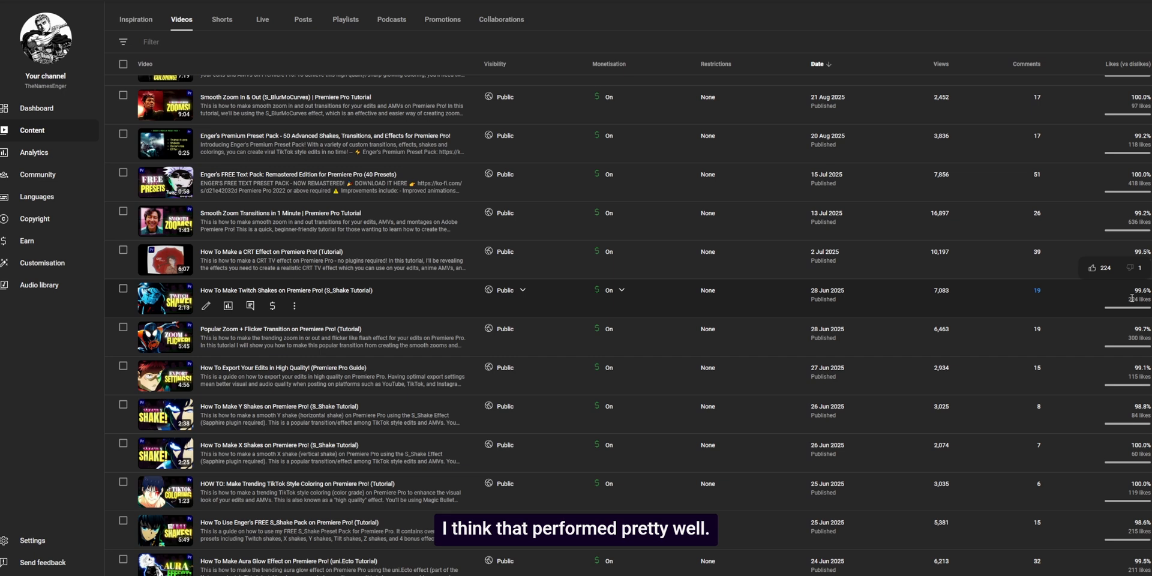
pyautogui.click(228, 306)
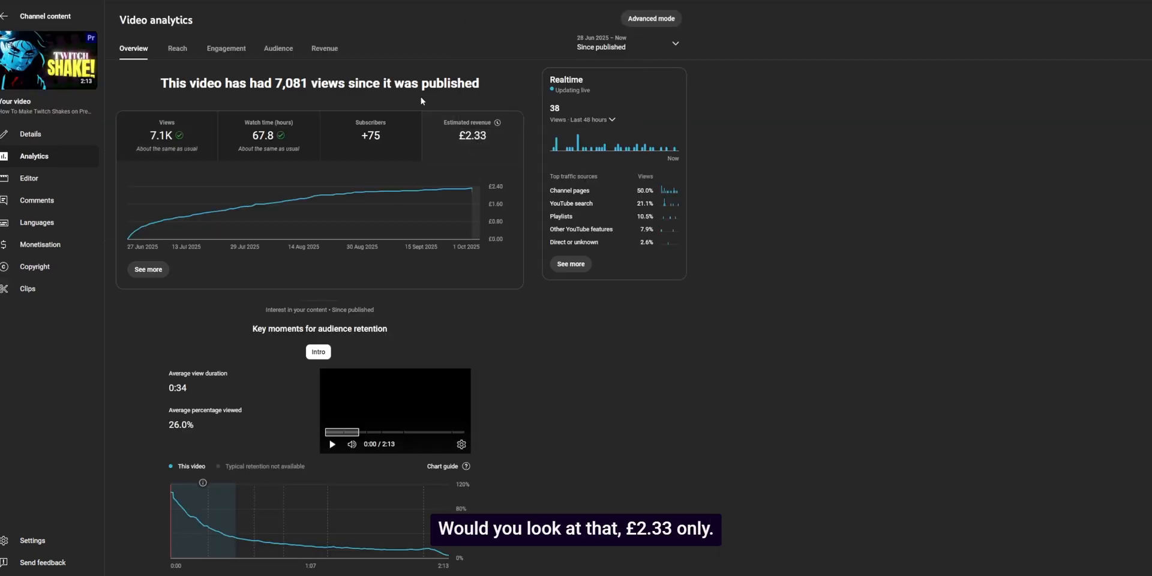
pyautogui.moveTo(497, 122)
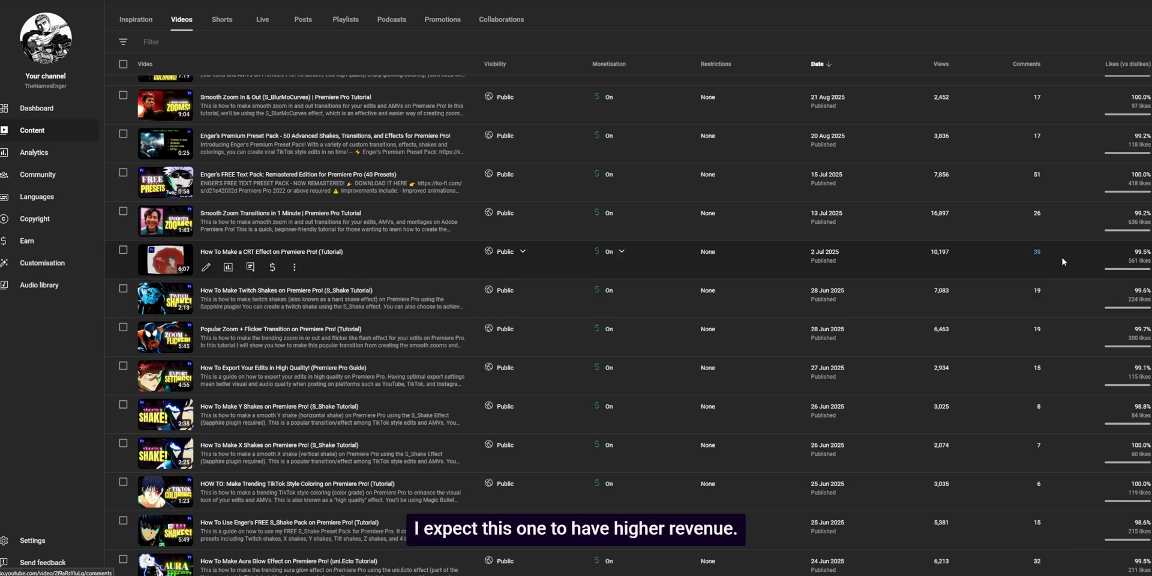
# Step: View analytics for the CRT effect tutorial with 10,205 views and £6.49 estimated revenue
pyautogui.click(227, 267)
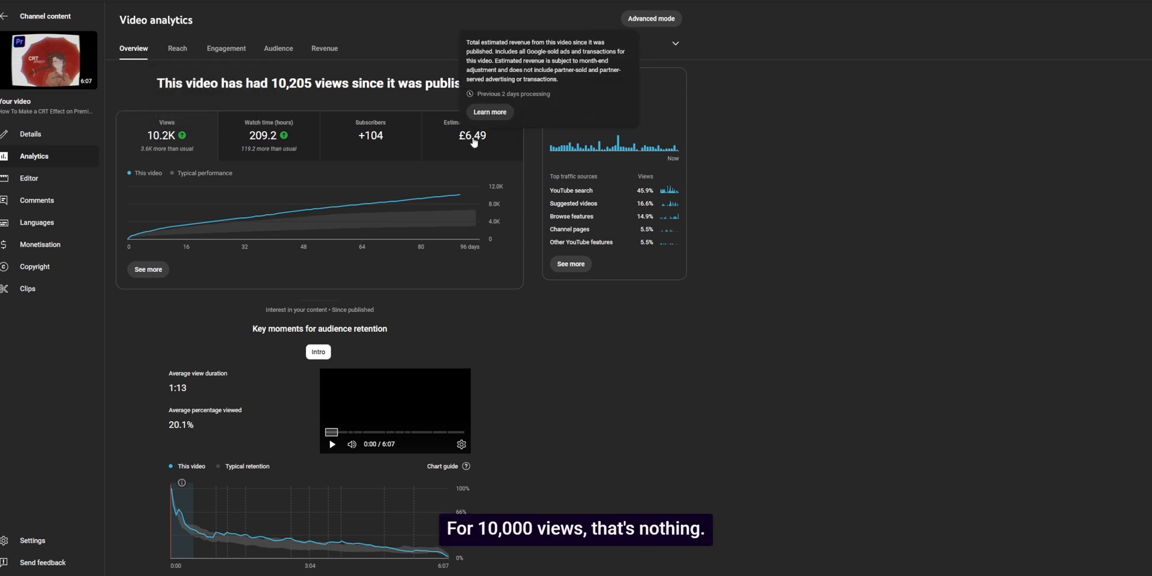
pyautogui.click(324, 48)
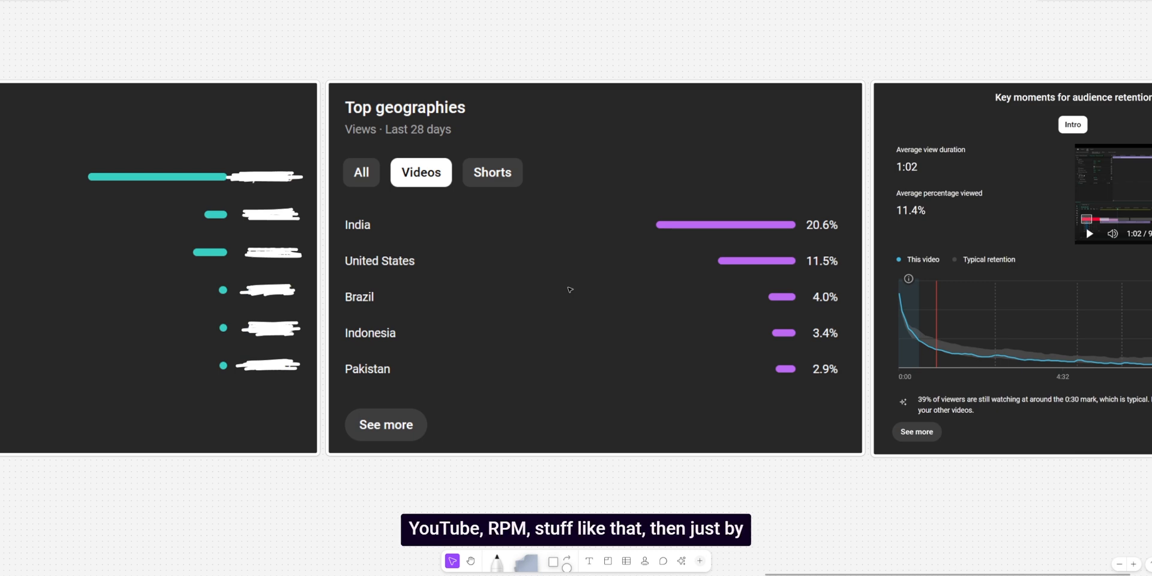
pyautogui.moveTo(474, 279)
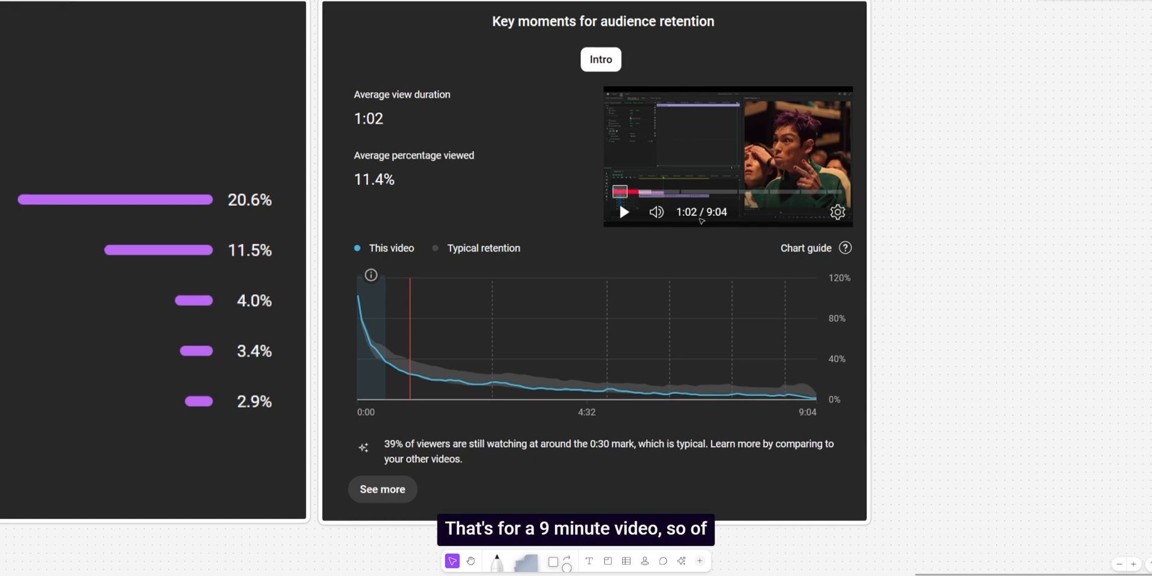
pyautogui.moveTo(848, 372)
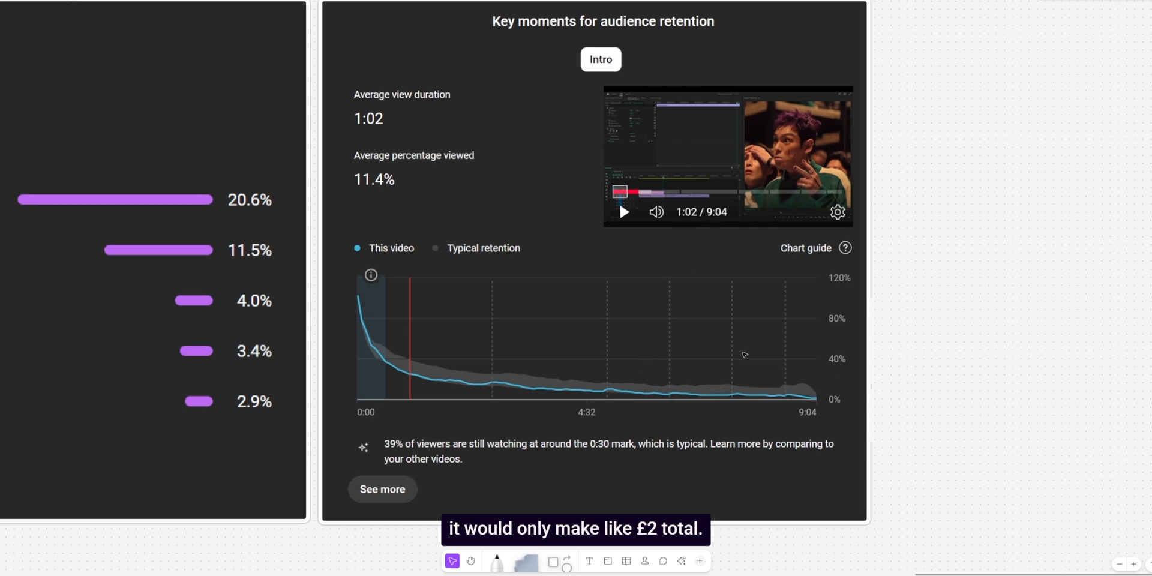
pyautogui.scroll(-3)
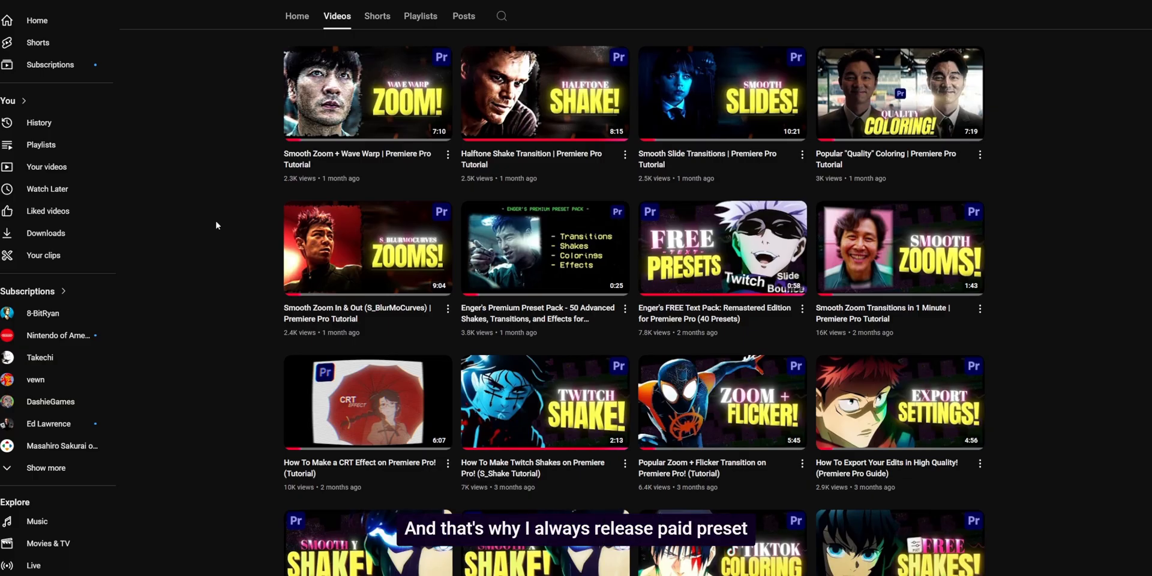
# Step: Scroll further down the channel's Videos tab before returning to the Studio content list
pyautogui.scroll(-3)
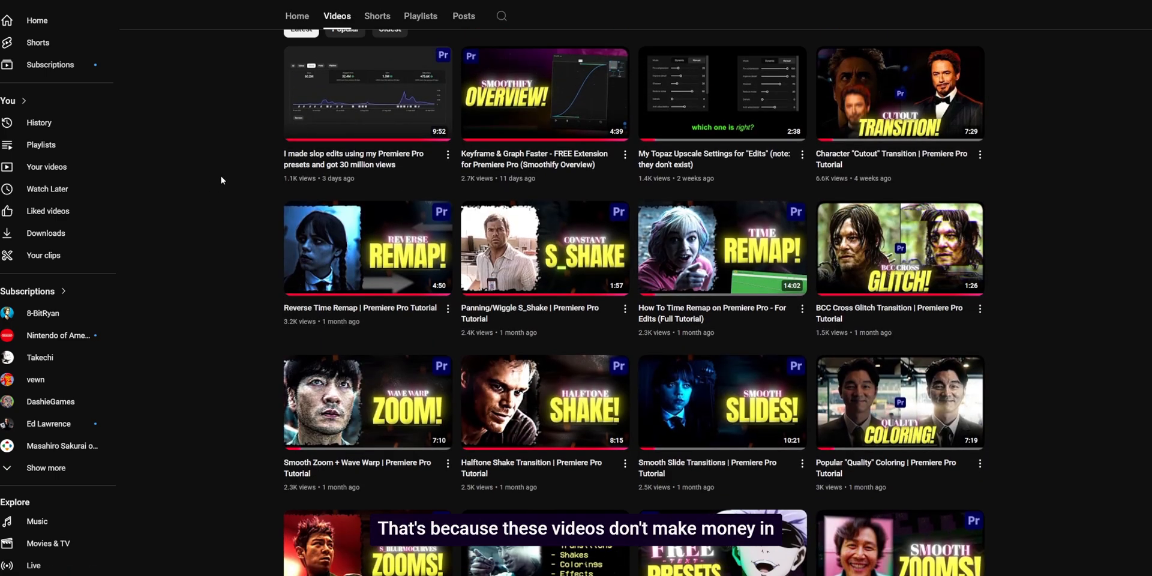
pyautogui.scroll(-3)
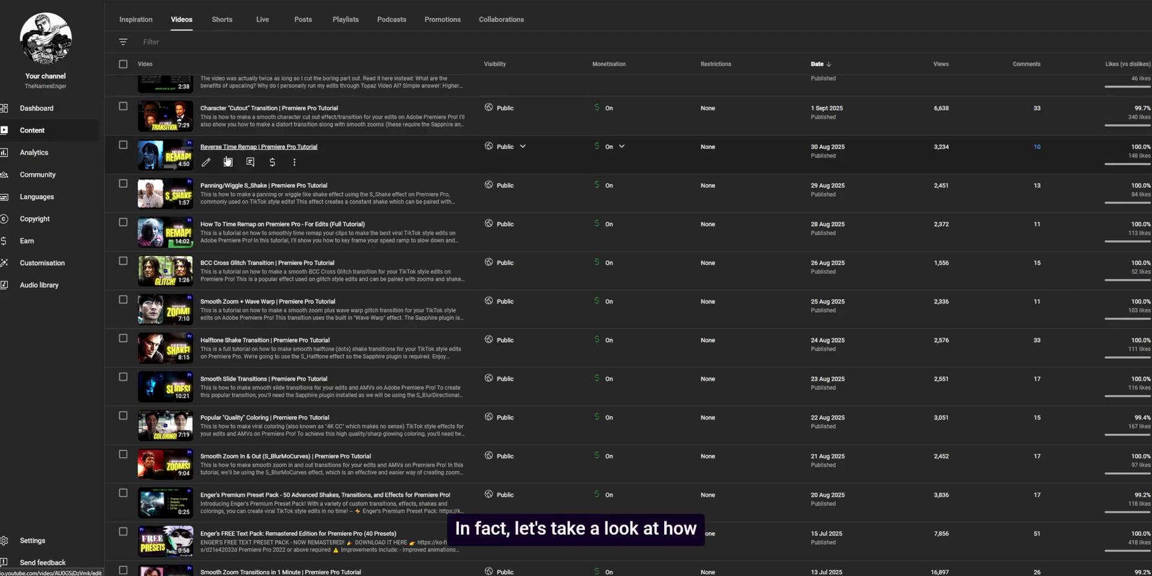
# Step: Show the Reverse Time Remap tutorial's Audience analytics and browse down its stats
pyautogui.scroll(-3)
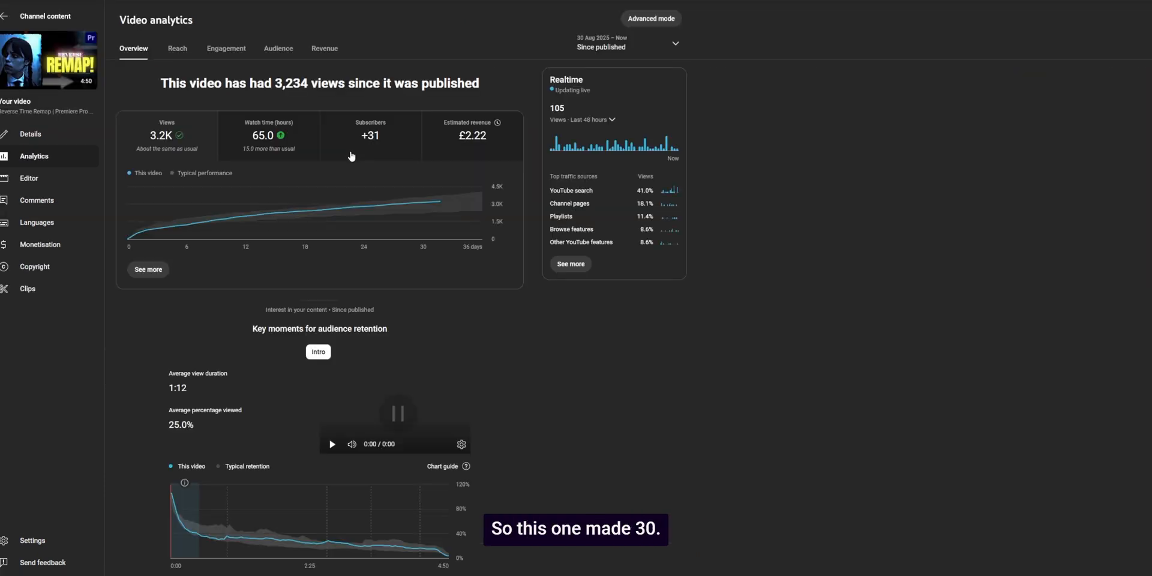
pyautogui.moveTo(370, 139)
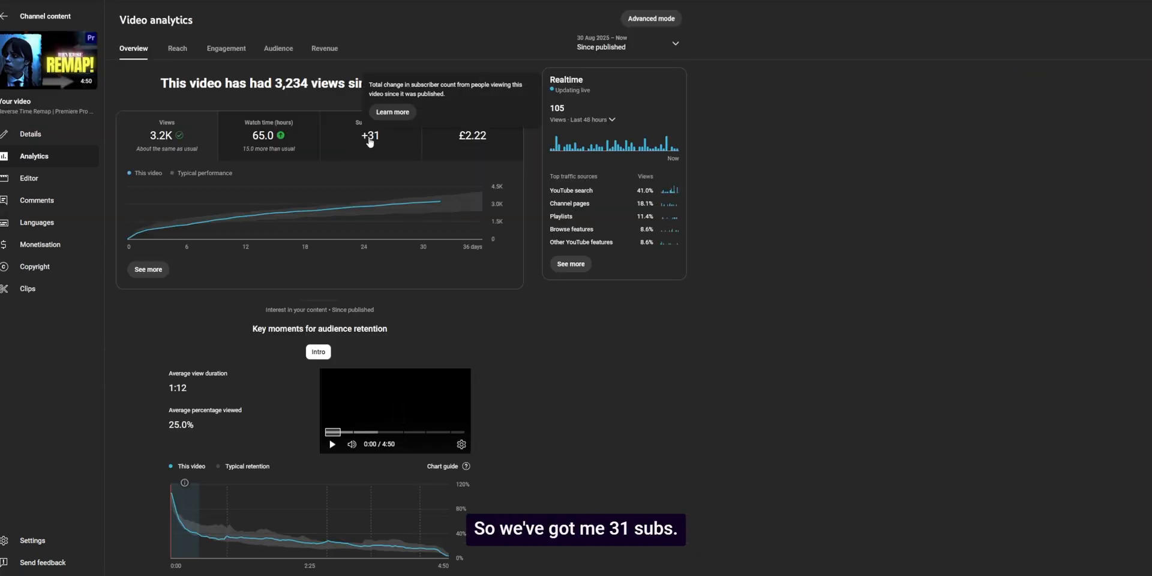
pyautogui.moveTo(376, 28)
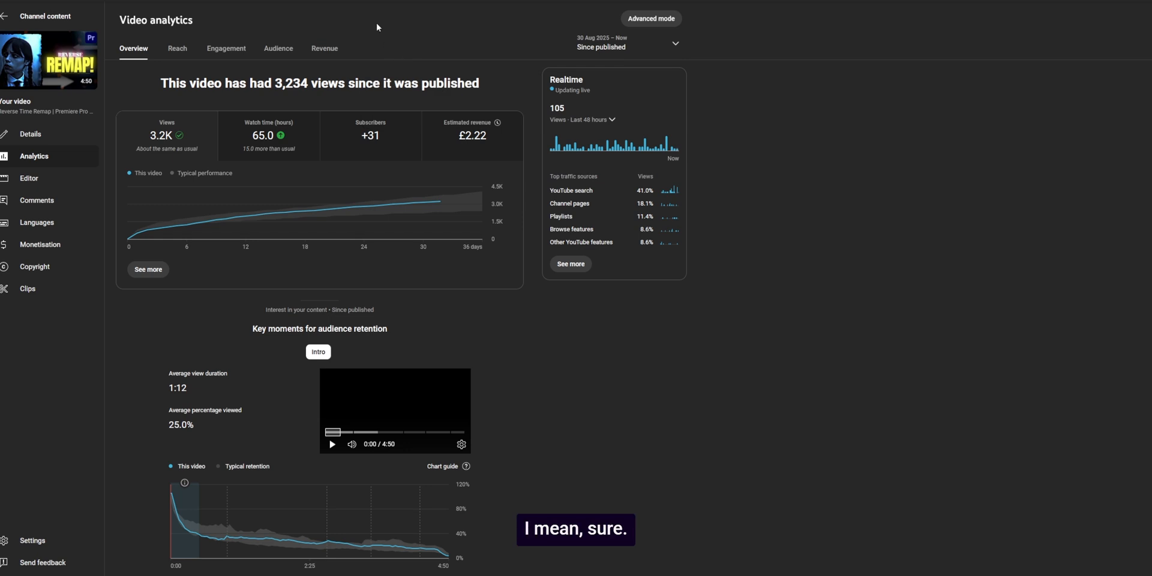
pyautogui.click(277, 48)
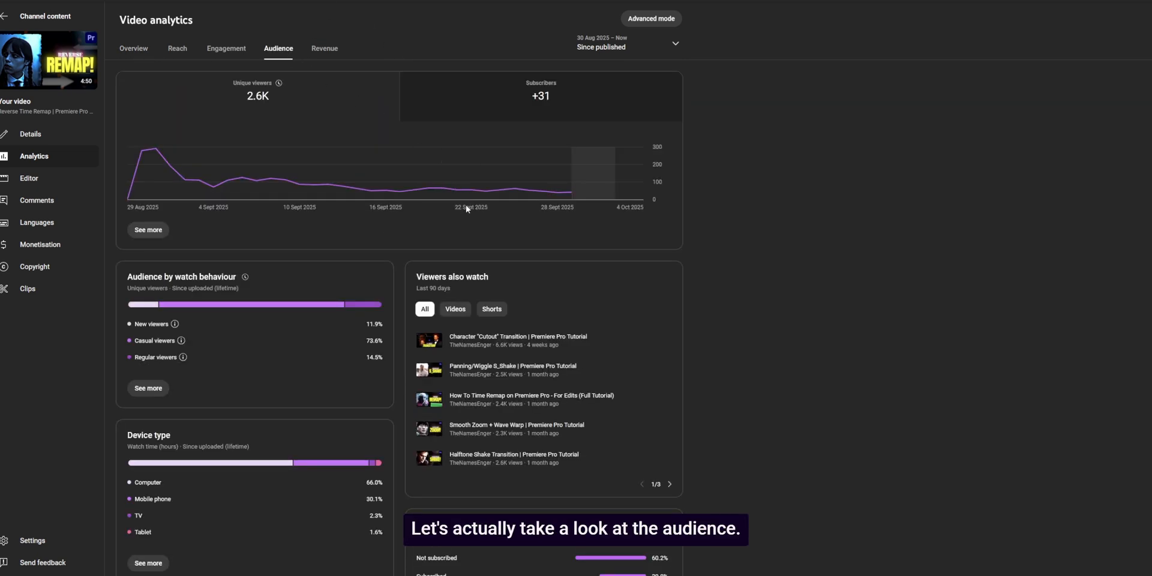
pyautogui.scroll(-3)
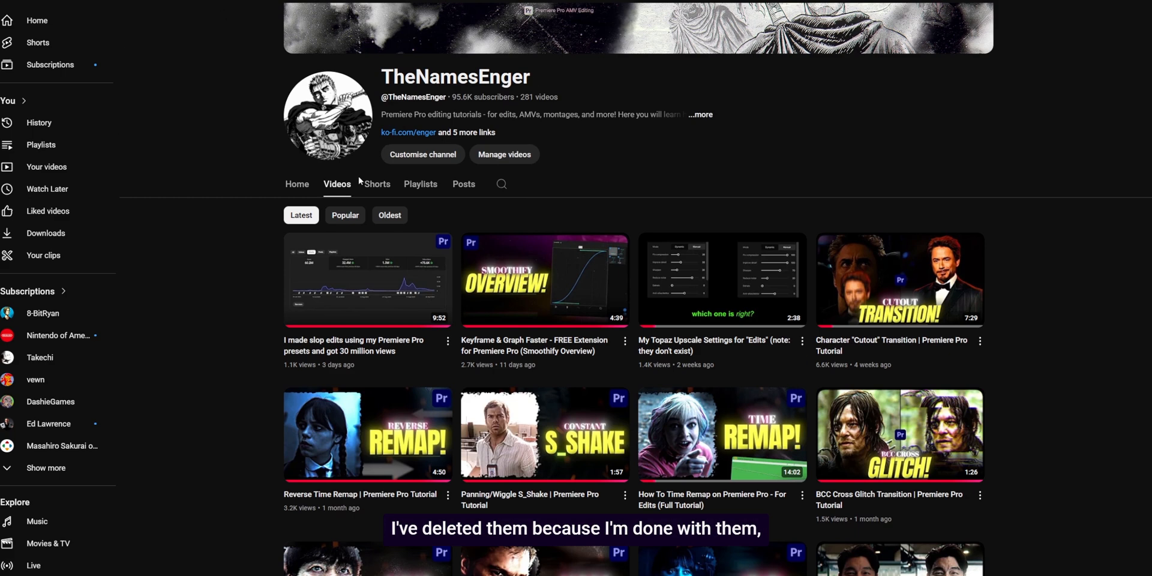
# Step: Show the channel's Shorts grid and browse down it
pyautogui.click(377, 184)
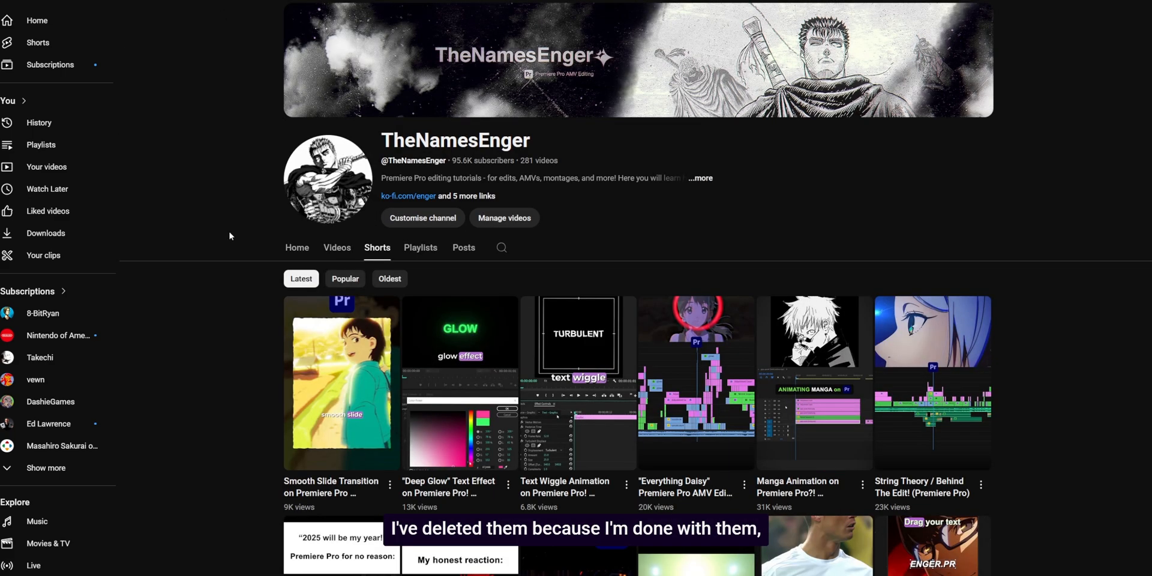
pyautogui.scroll(-3)
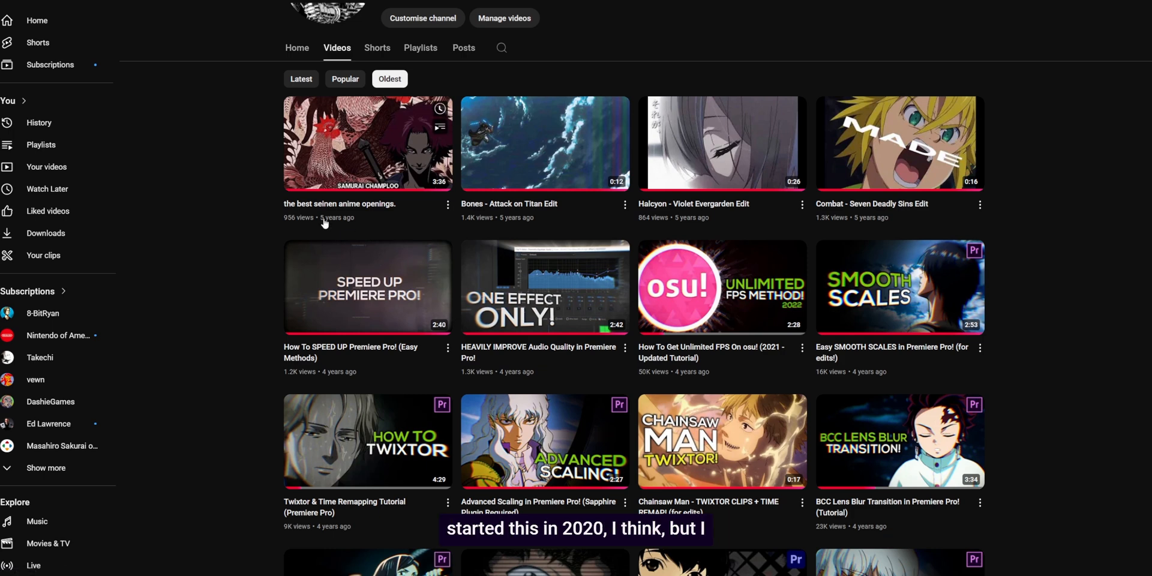
pyautogui.moveTo(838, 336)
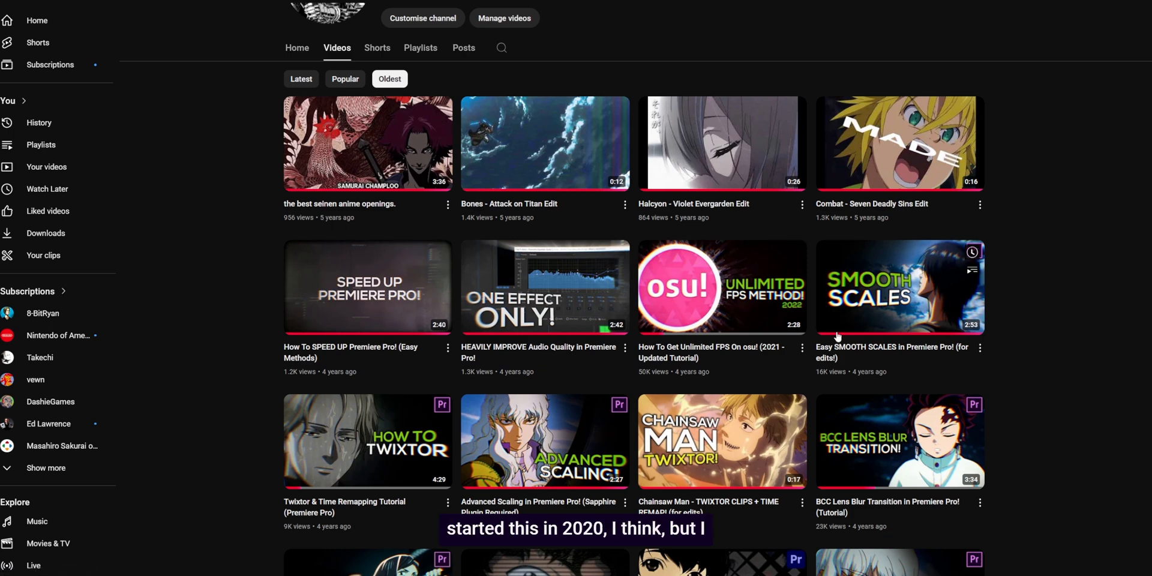
# Step: Browse the oldest-first anime edits and early tutorials, then back to latest uploads
pyautogui.scroll(-3)
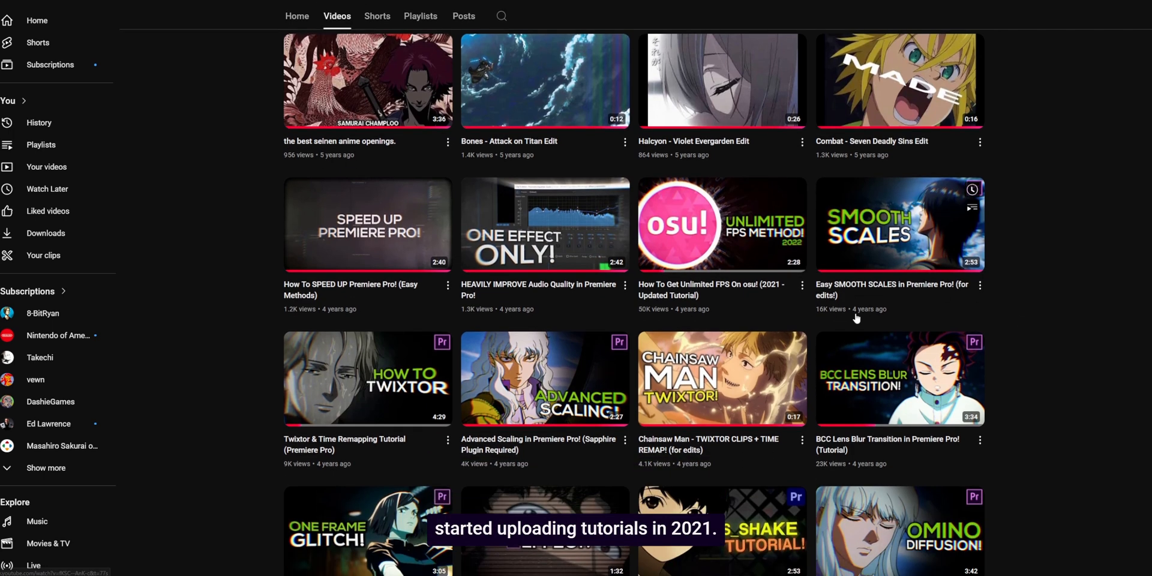
pyautogui.scroll(-3)
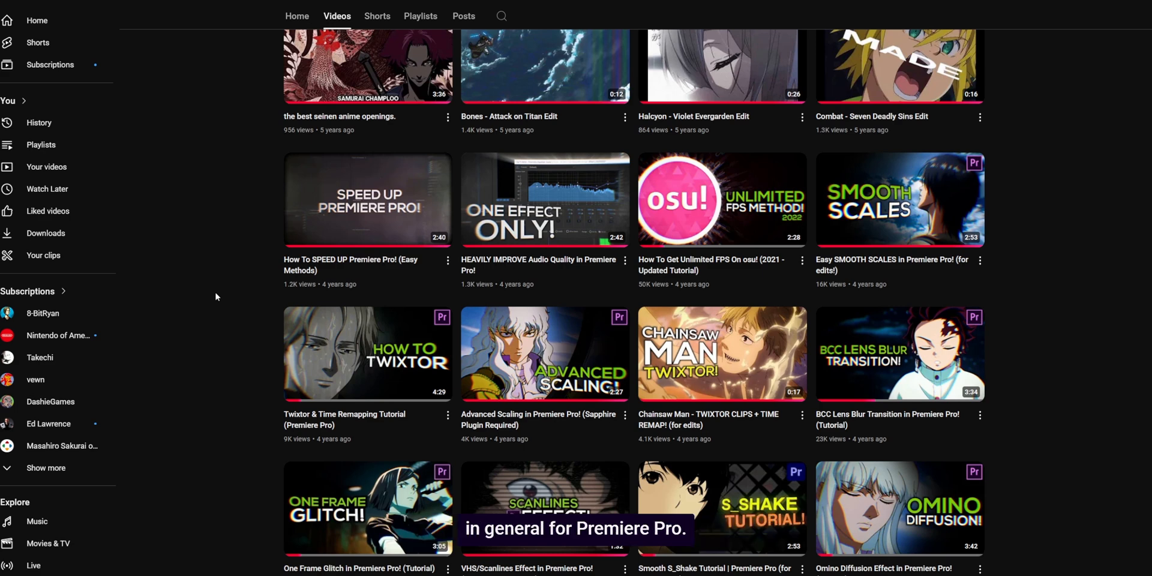
pyautogui.moveTo(865, 289)
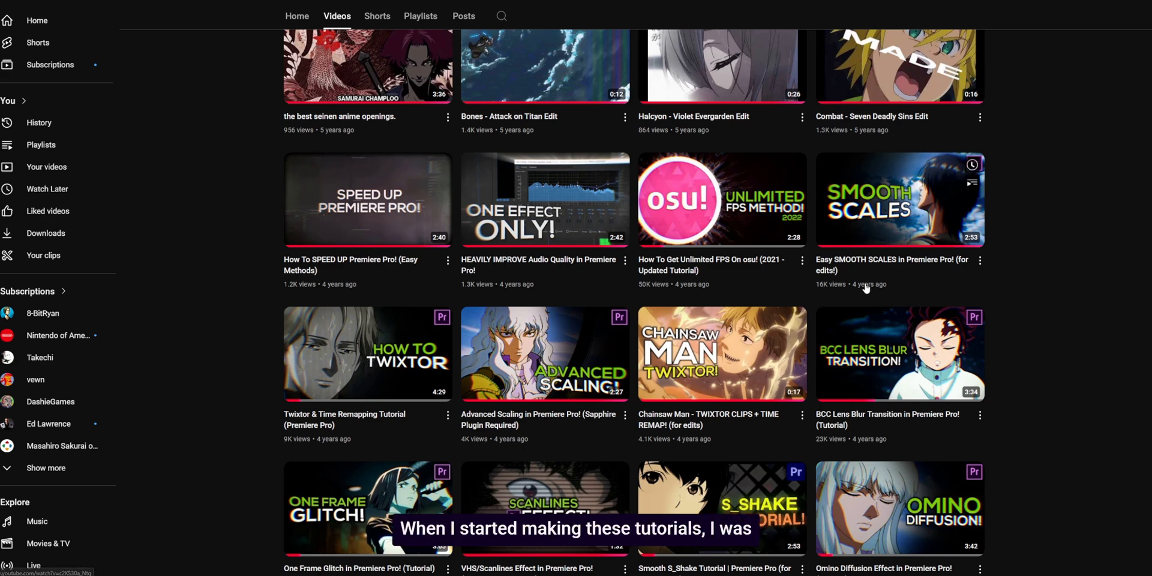
pyautogui.moveTo(898, 201)
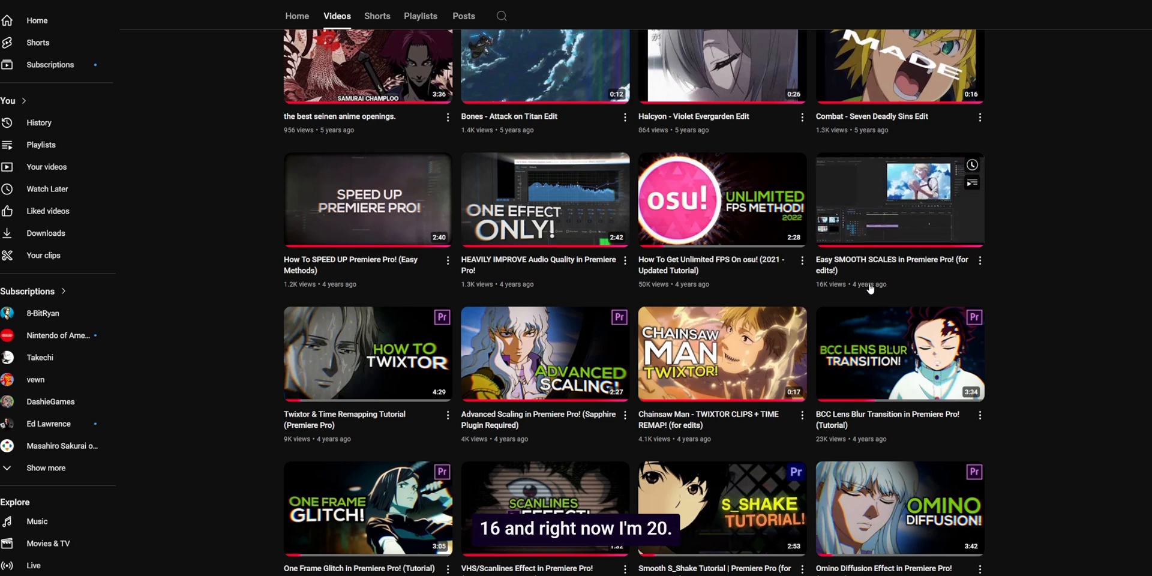
pyautogui.scroll(-3)
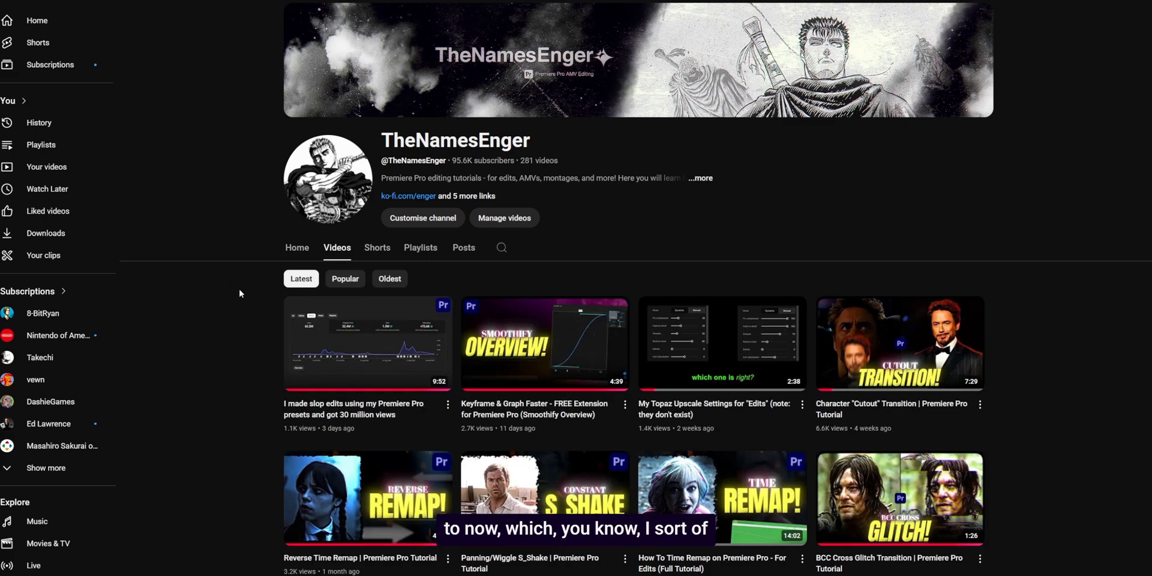
pyautogui.scroll(-3)
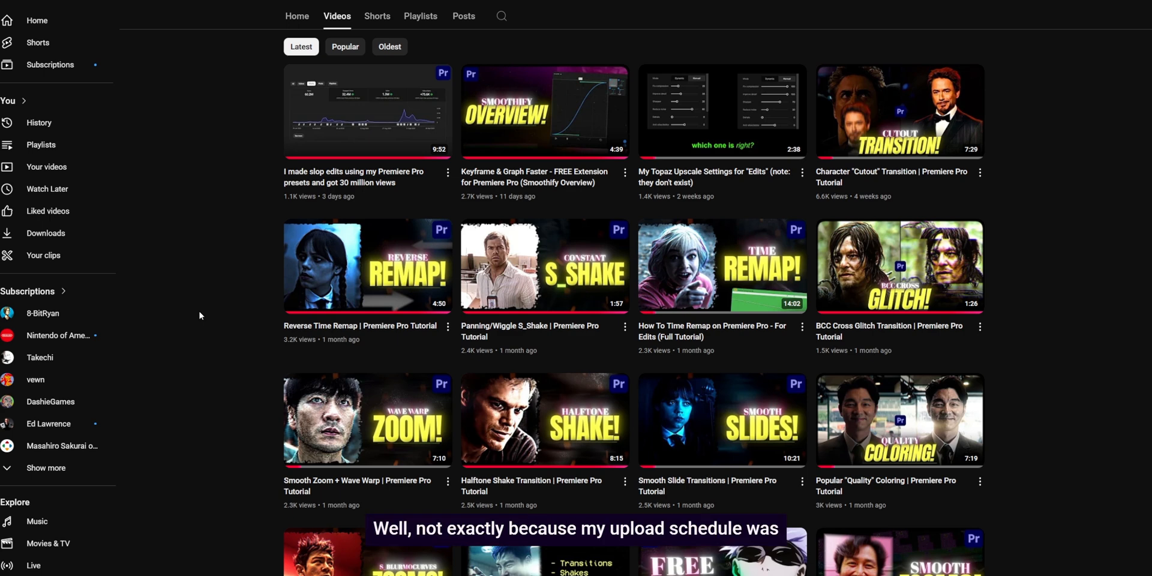
pyautogui.moveTo(566, 201)
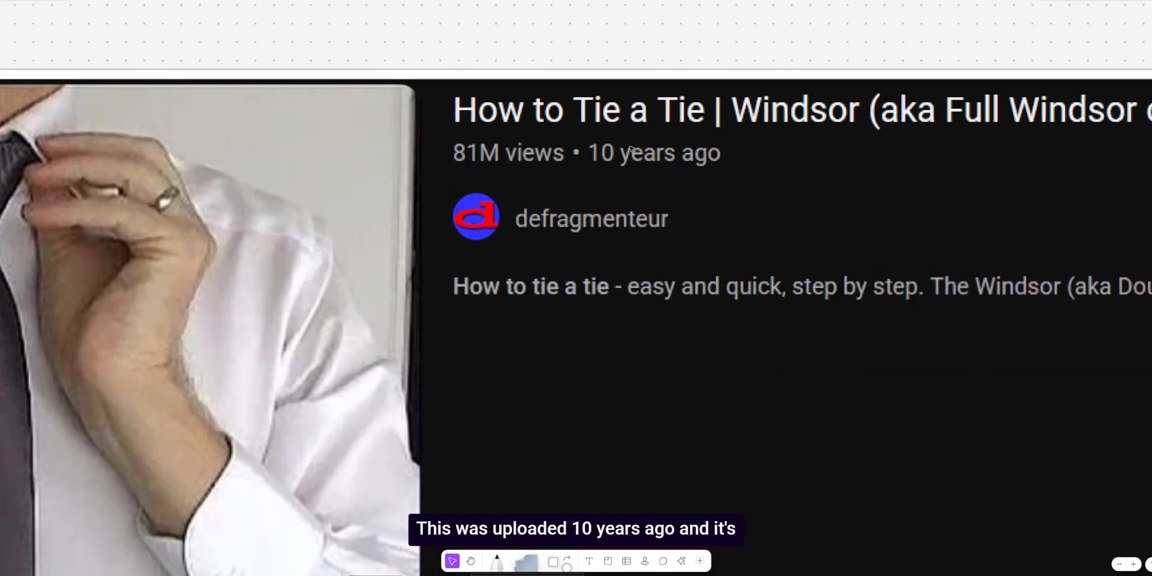
# Step: Scroll the board to the pasted 'How to Tie a Tie' and 'SMOOTH TikTok Edit' cards
pyautogui.scroll(-3)
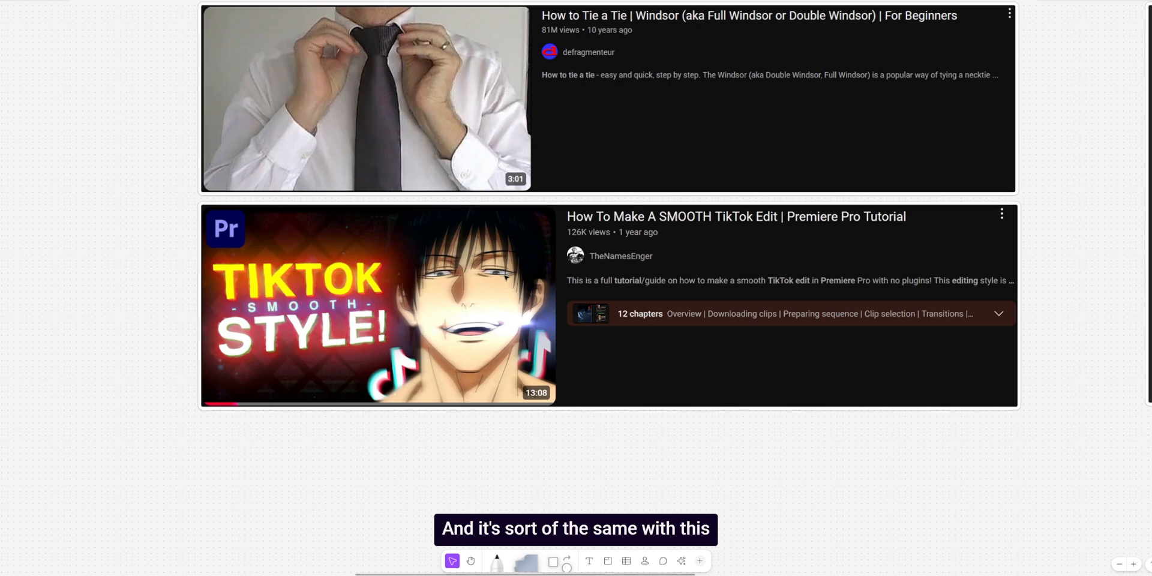
pyautogui.scroll(-3)
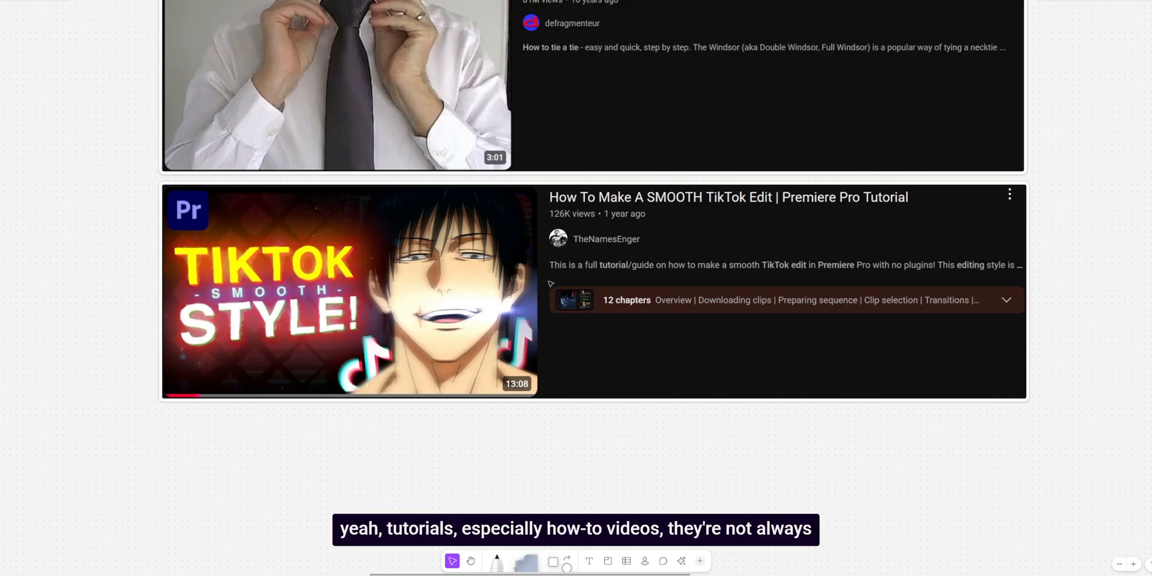
pyautogui.scroll(-3)
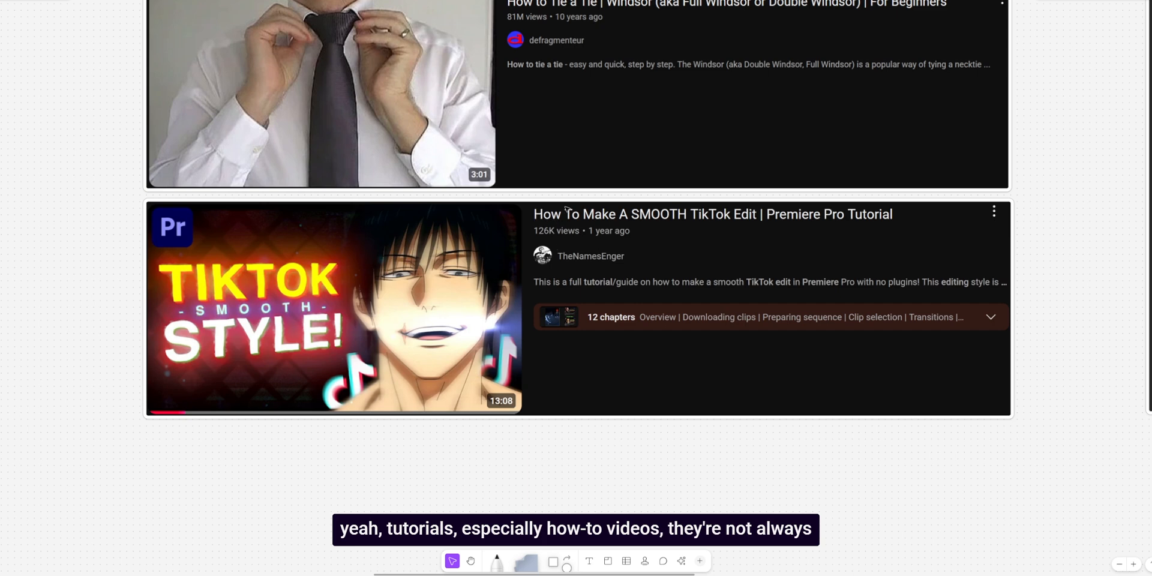
pyautogui.moveTo(630, 255)
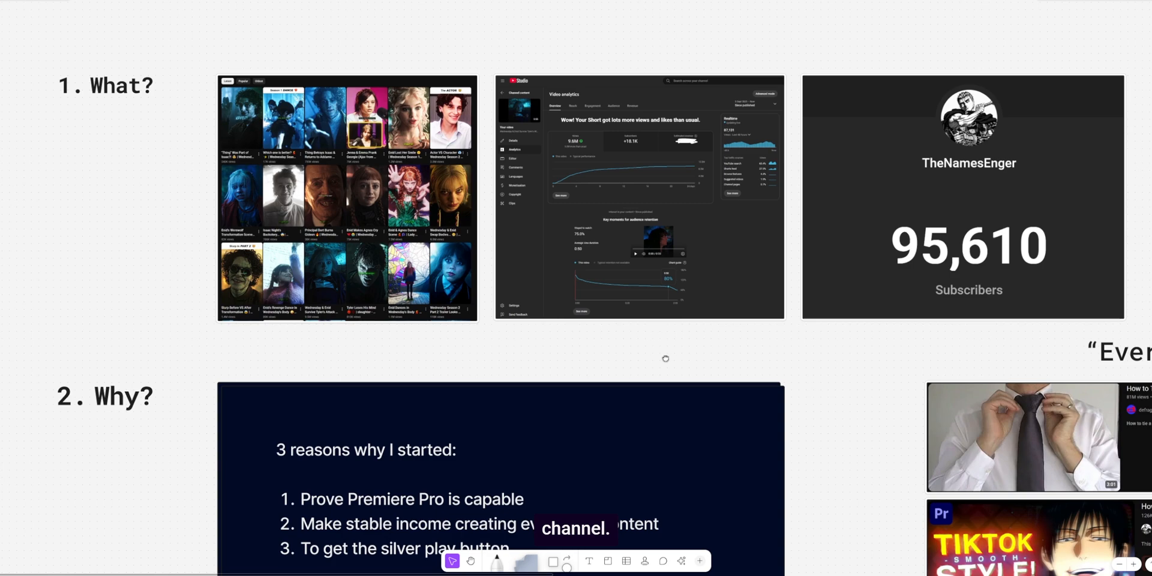
# Step: Scroll the board down to the area below the 'WHAT'S NEXT?' heading
pyautogui.scroll(-3)
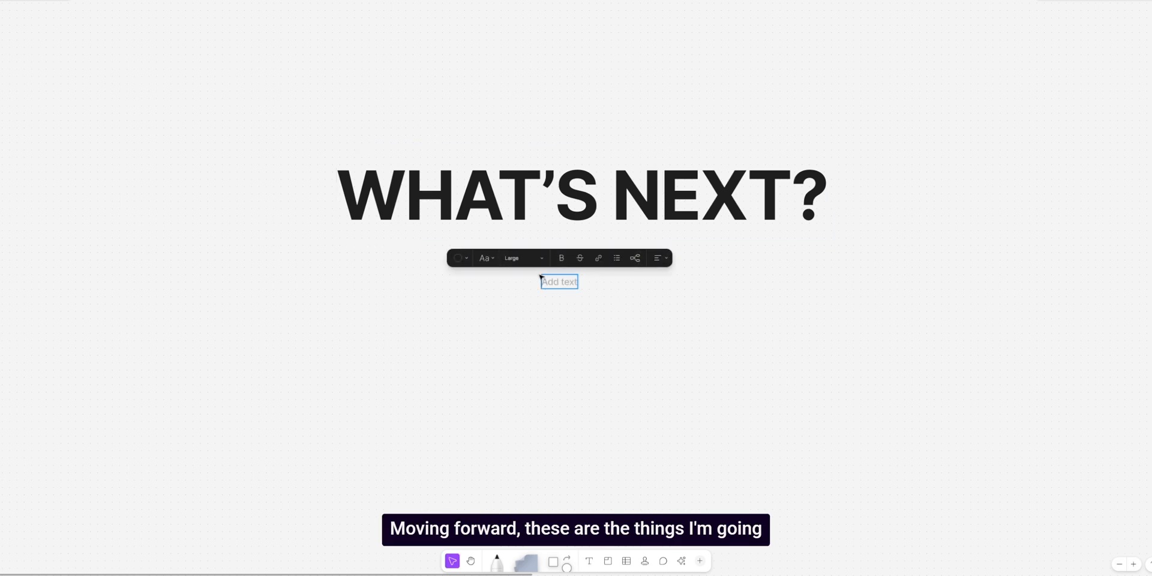
# Step: Add an extra-large bullet 'Both AE and PR tutorials' and start a second bullet
pyautogui.click(616, 257)
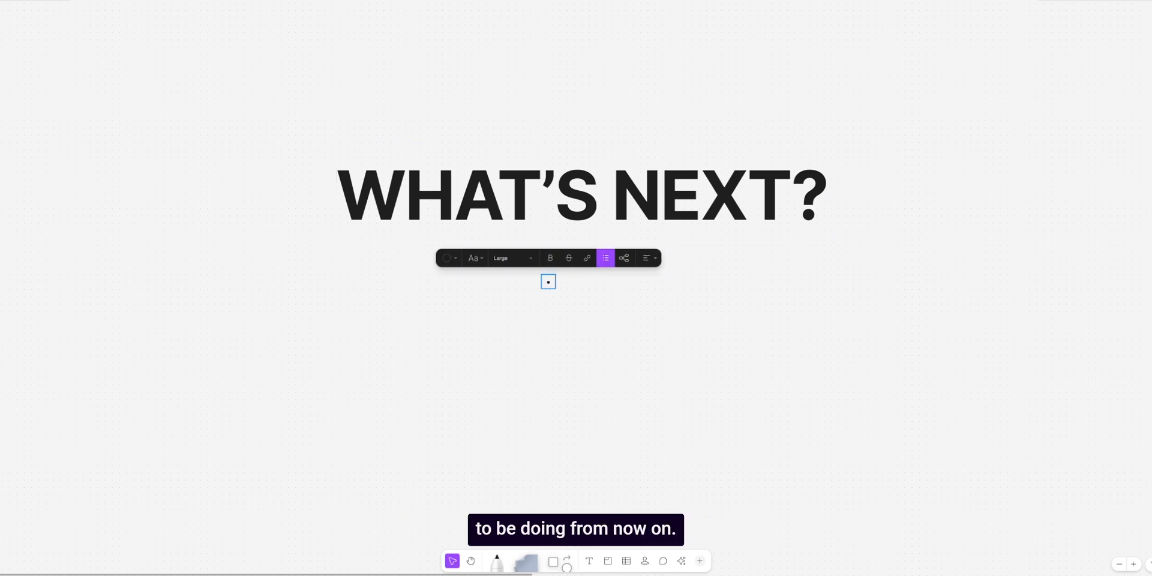
pyautogui.write('Both AE and PR tutorials')
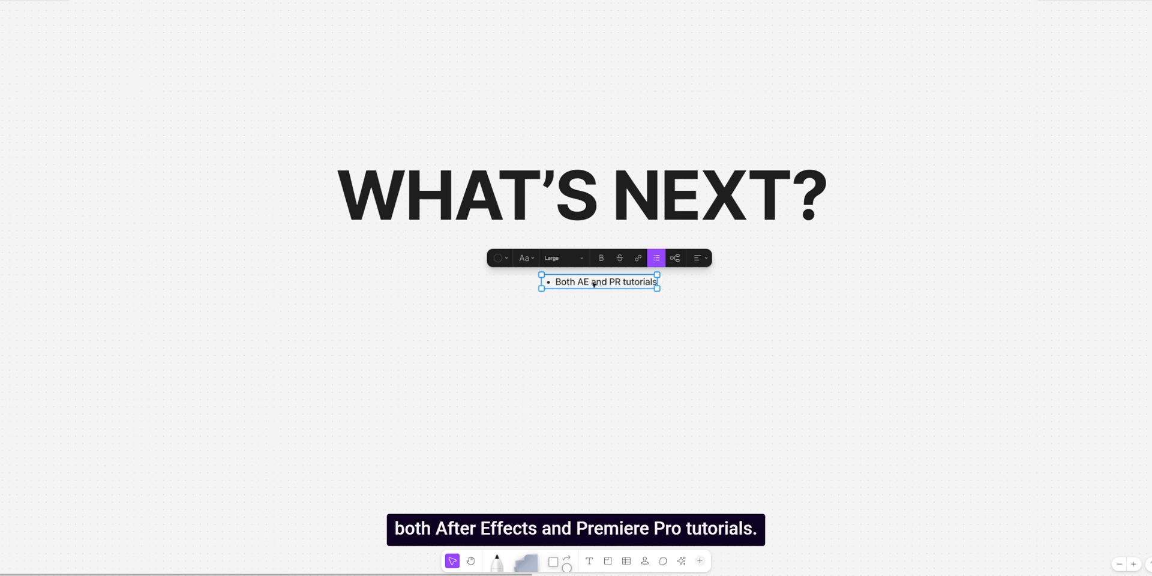
pyautogui.click(562, 258)
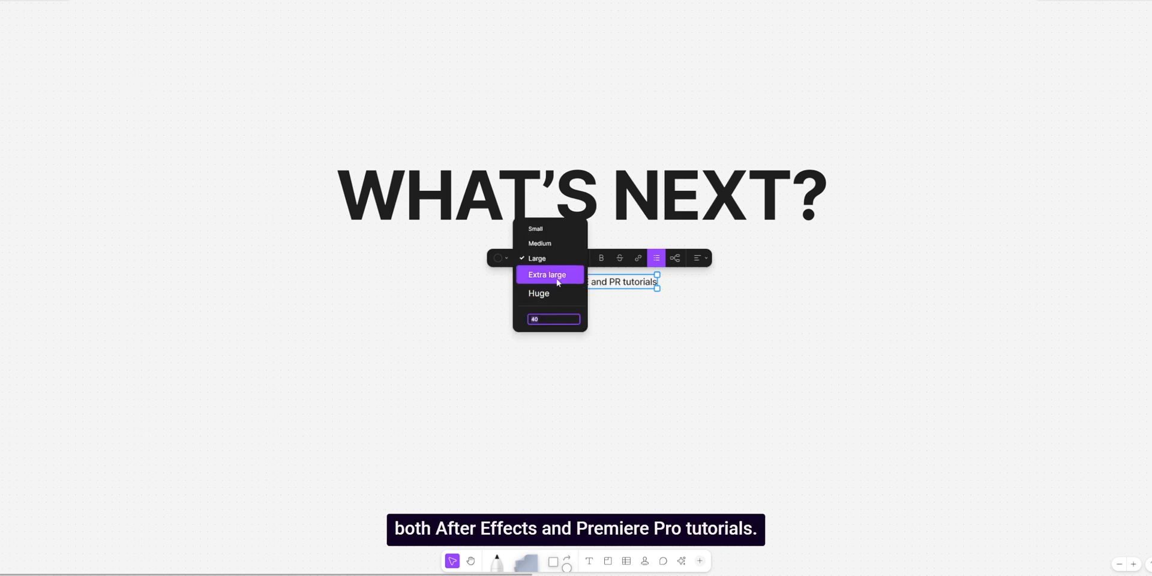
pyautogui.click(547, 273)
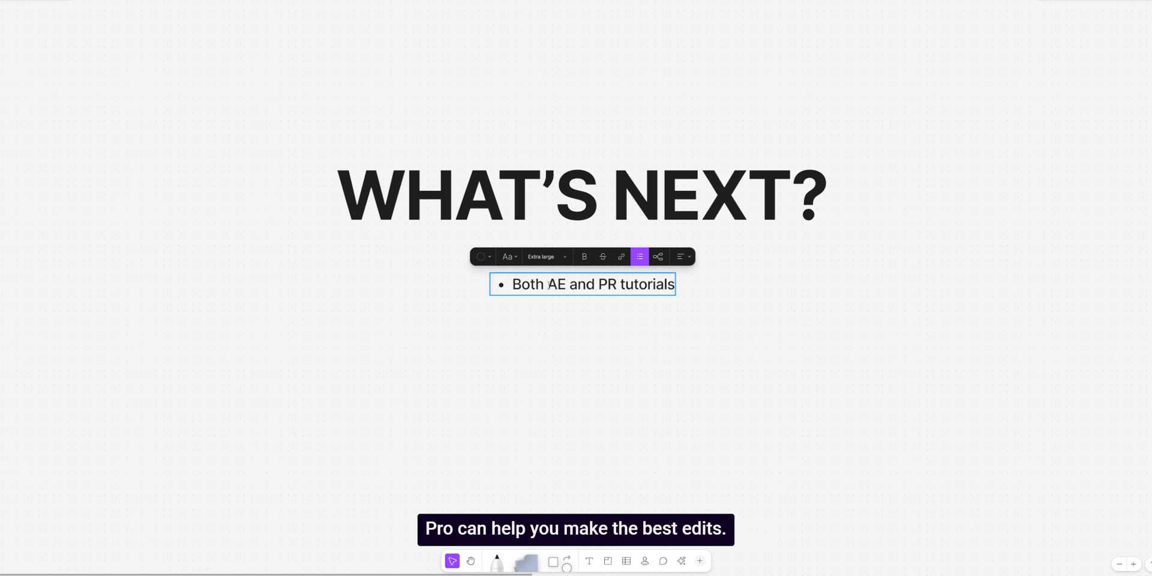
pyautogui.doubleClick(607, 284)
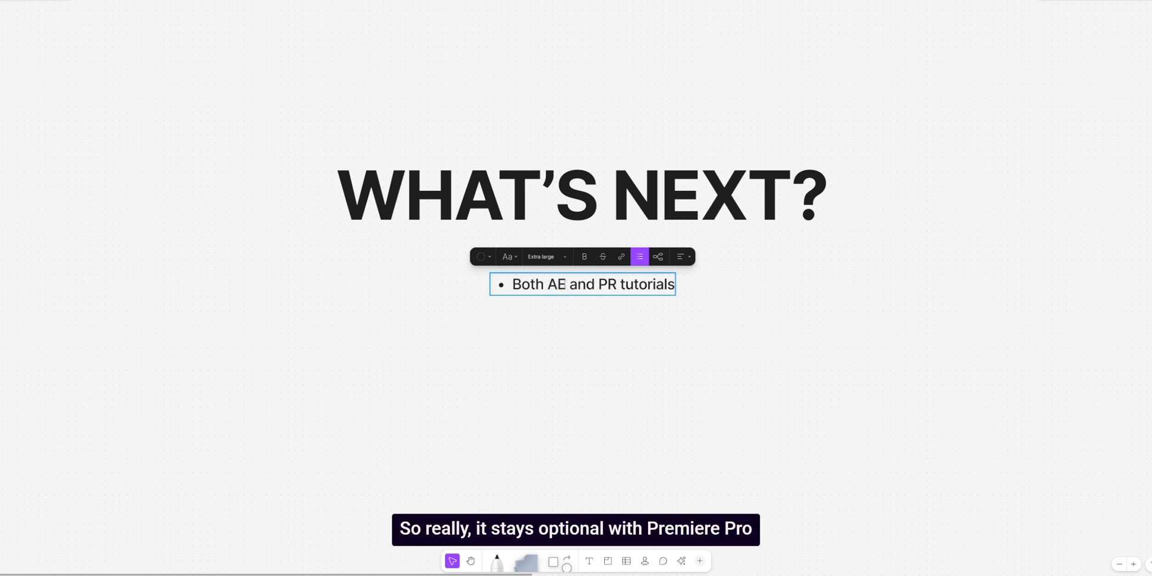
pyautogui.doubleClick(557, 285)
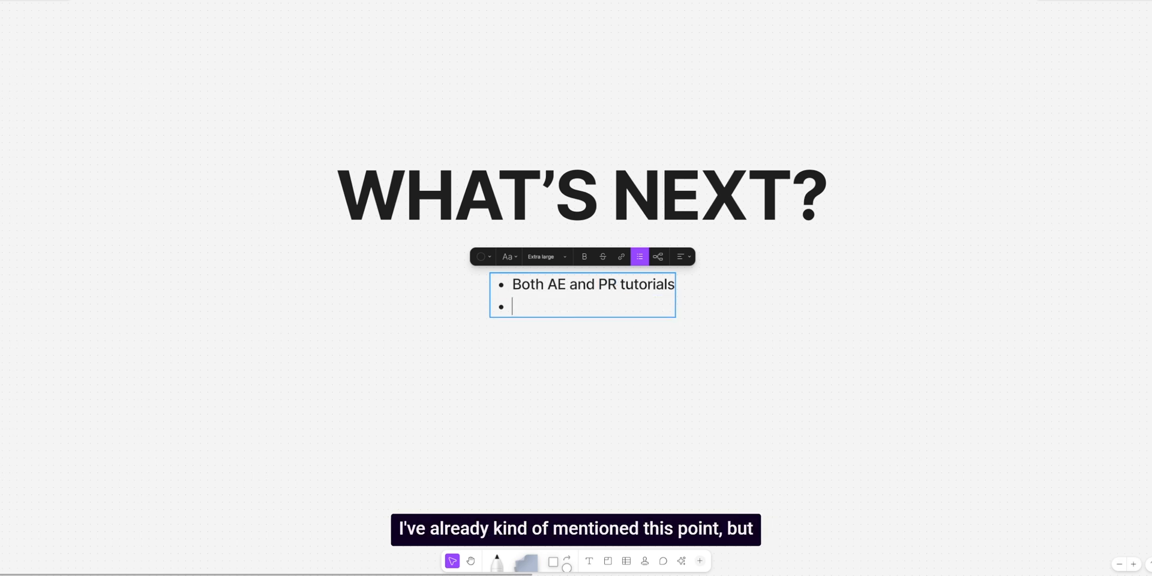
# Step: Add the bullet 'Assets will become free, eventually' to the whiteboard list
pyautogui.write('Assets will become free')
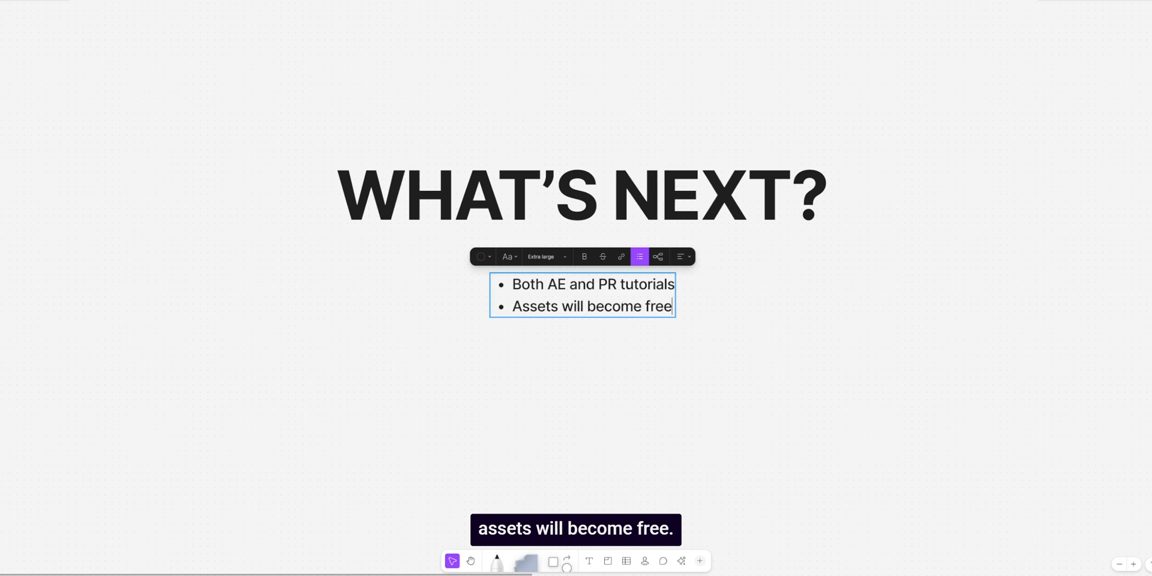
pyautogui.write(', eventually')
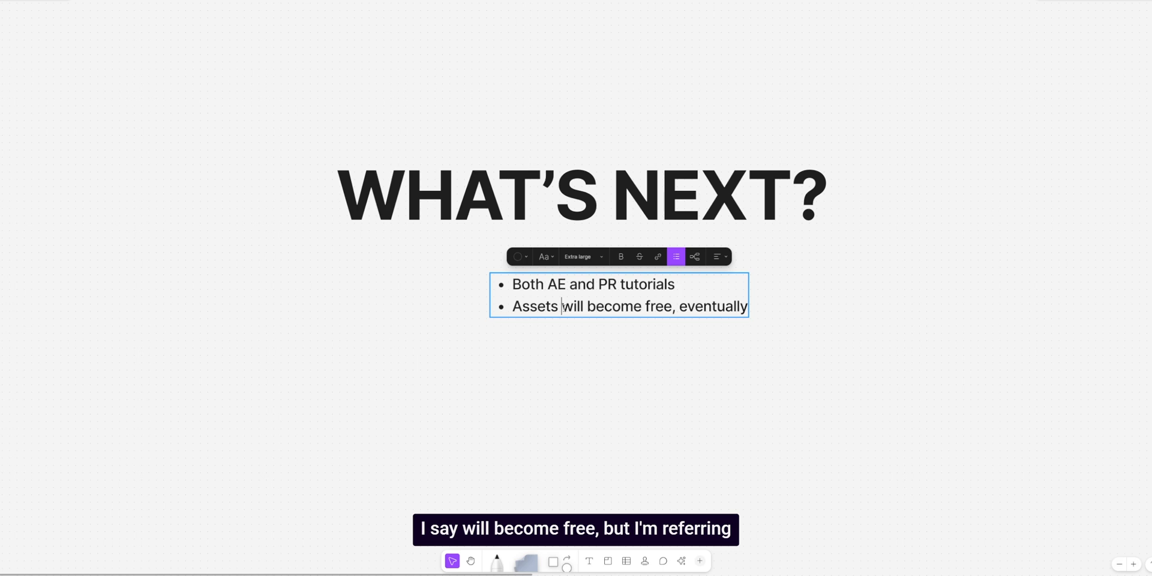
pyautogui.moveTo(560, 306); pyautogui.dragTo(672, 306)
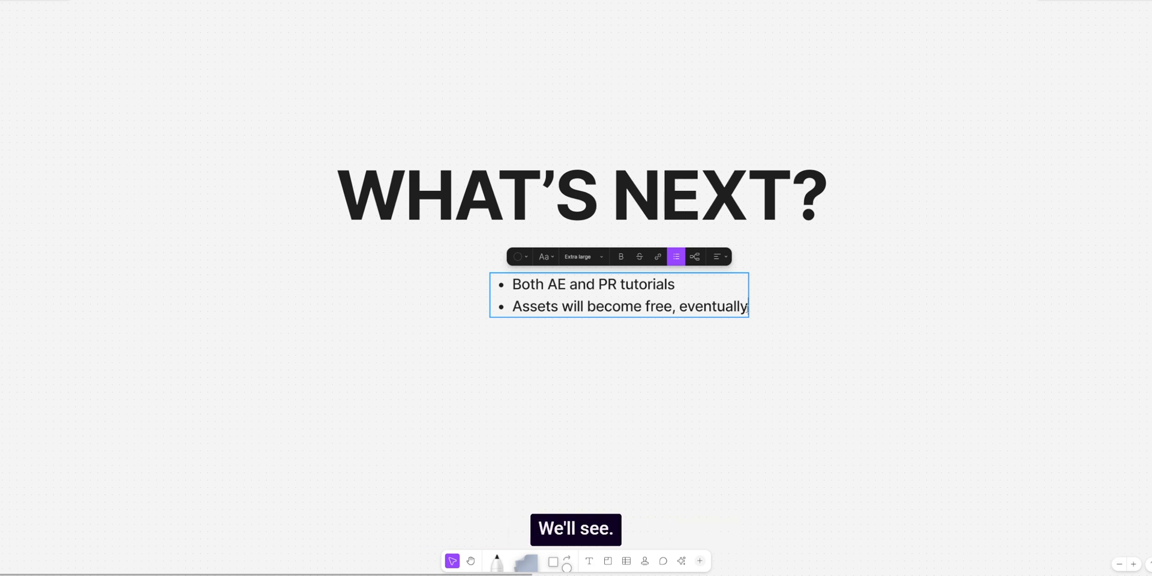
# Step: Add the bullet 'HybridEditors' with the note 'Premiere Pro + After Effects editors'
pyautogui.write('Hyrbdi')
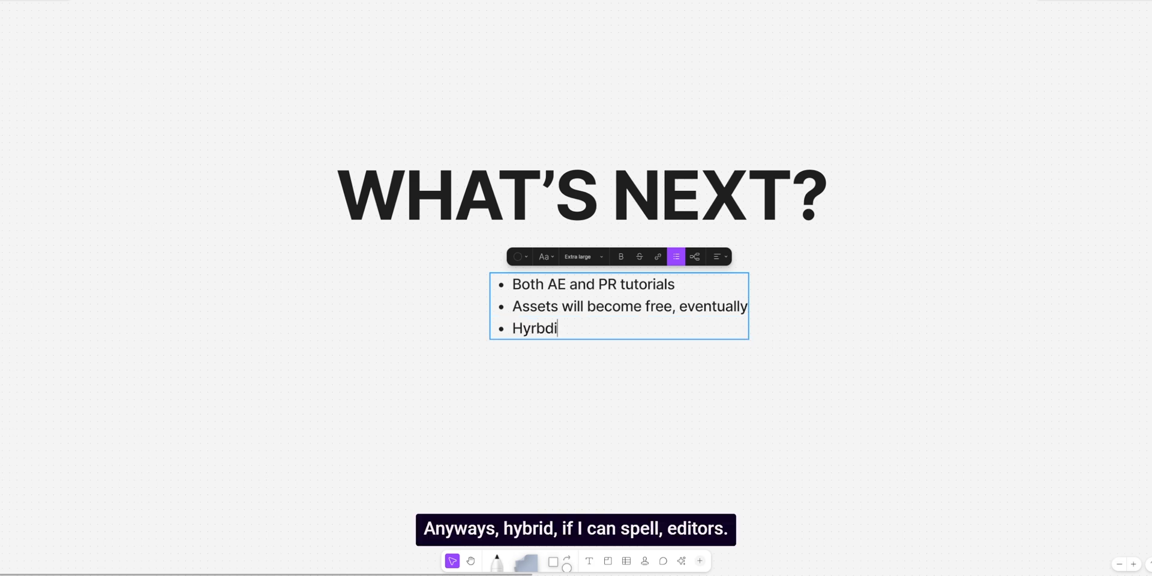
pyautogui.write('HybridEdi')
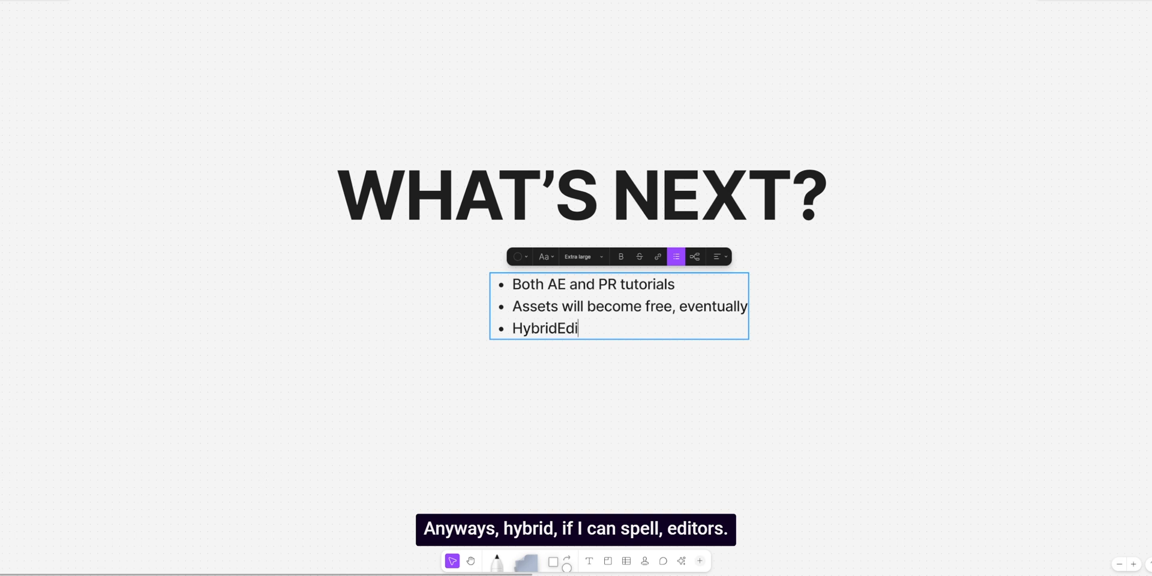
pyautogui.write('tors (P')
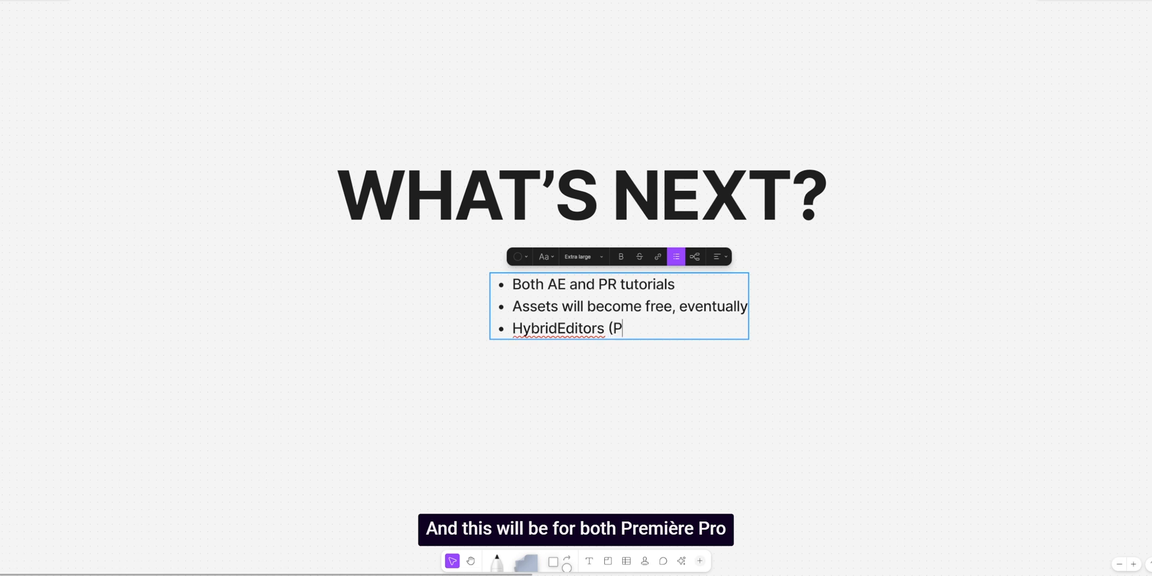
pyautogui.write('remiere Pro')
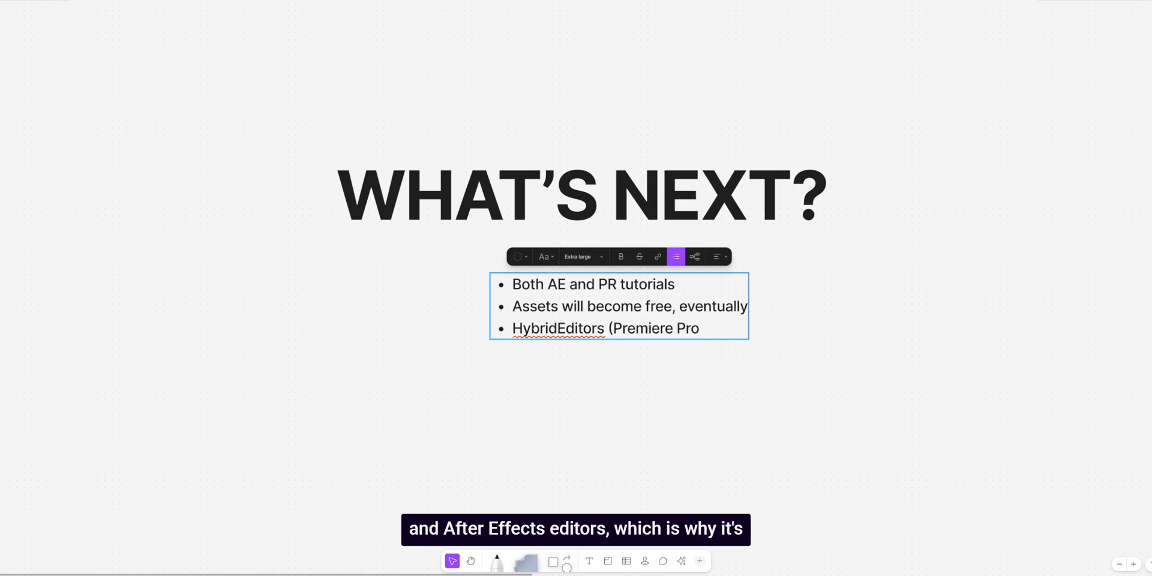
pyautogui.write('+ After Effects editors)')
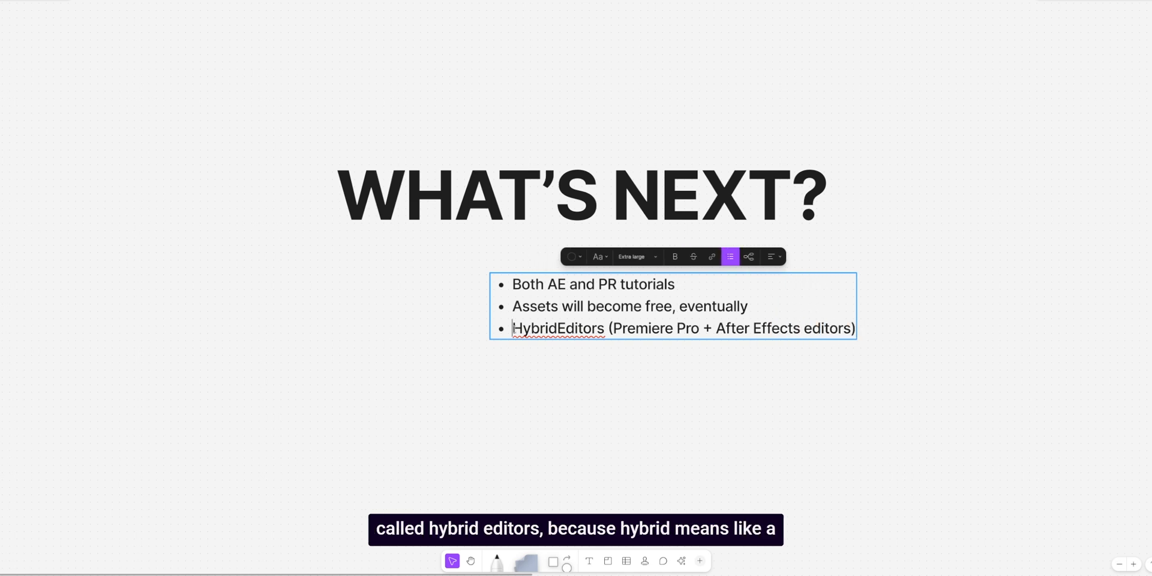
pyautogui.doubleClick(534, 329)
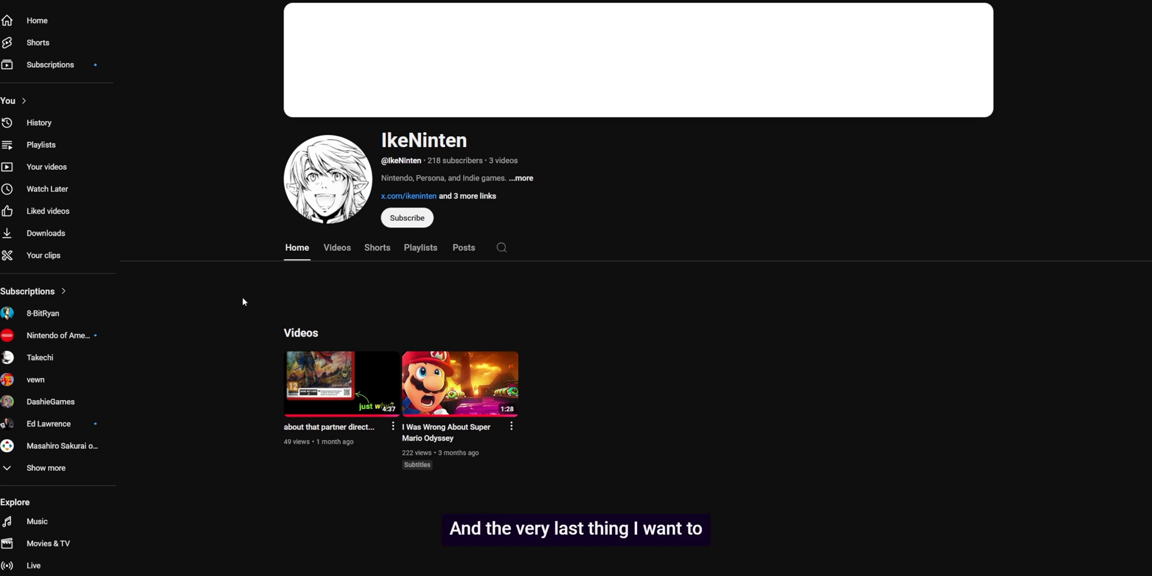
# Step: Show the IkeNinten channel's Videos list and briefly view its About details
pyautogui.click(336, 247)
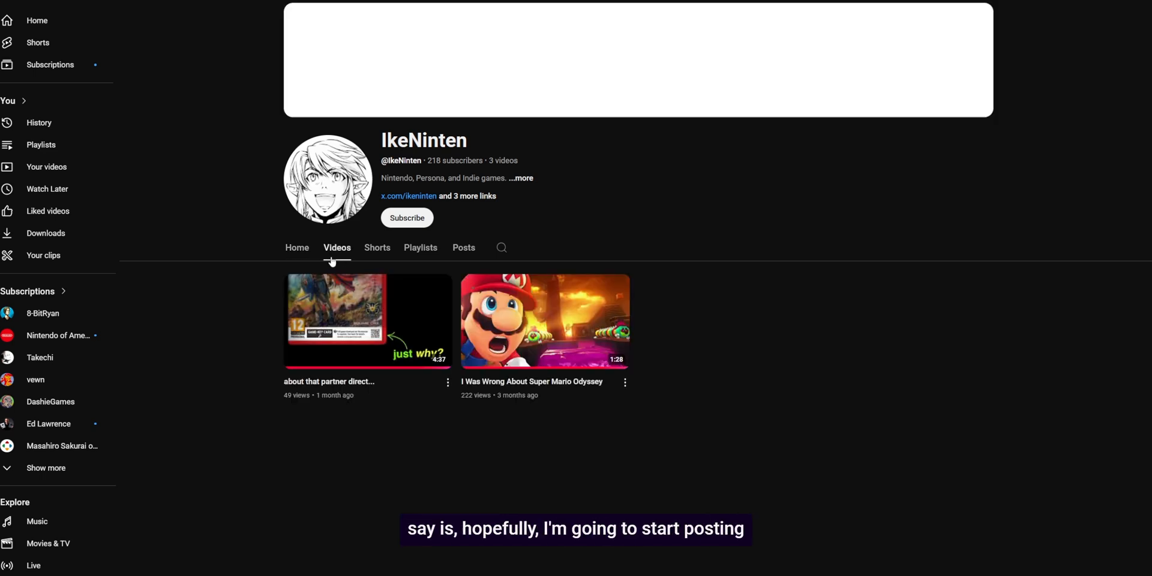
pyautogui.moveTo(487, 167)
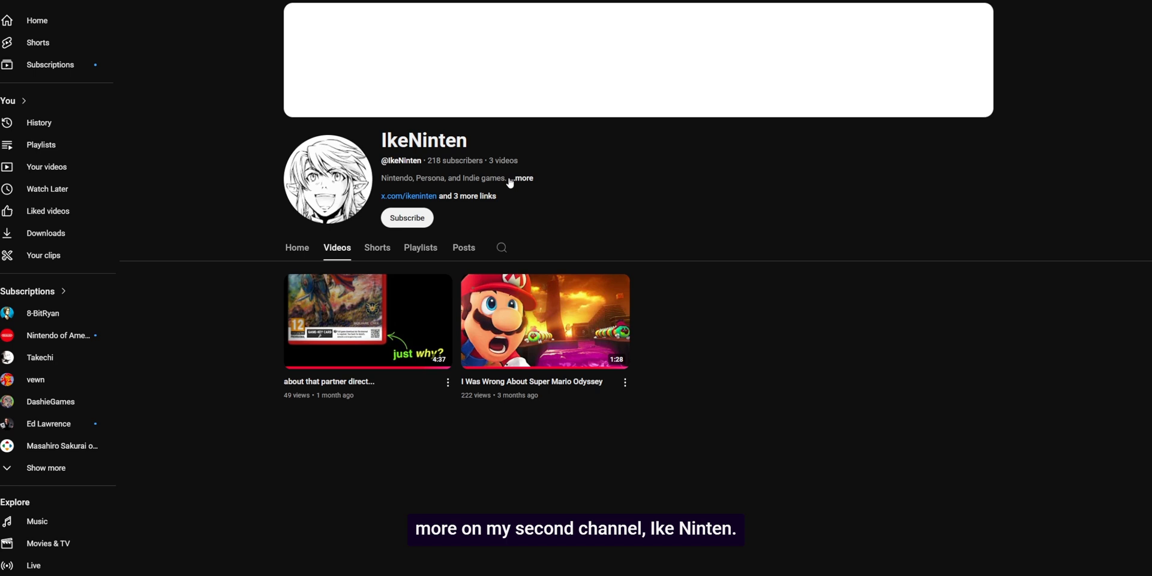
pyautogui.click(522, 177)
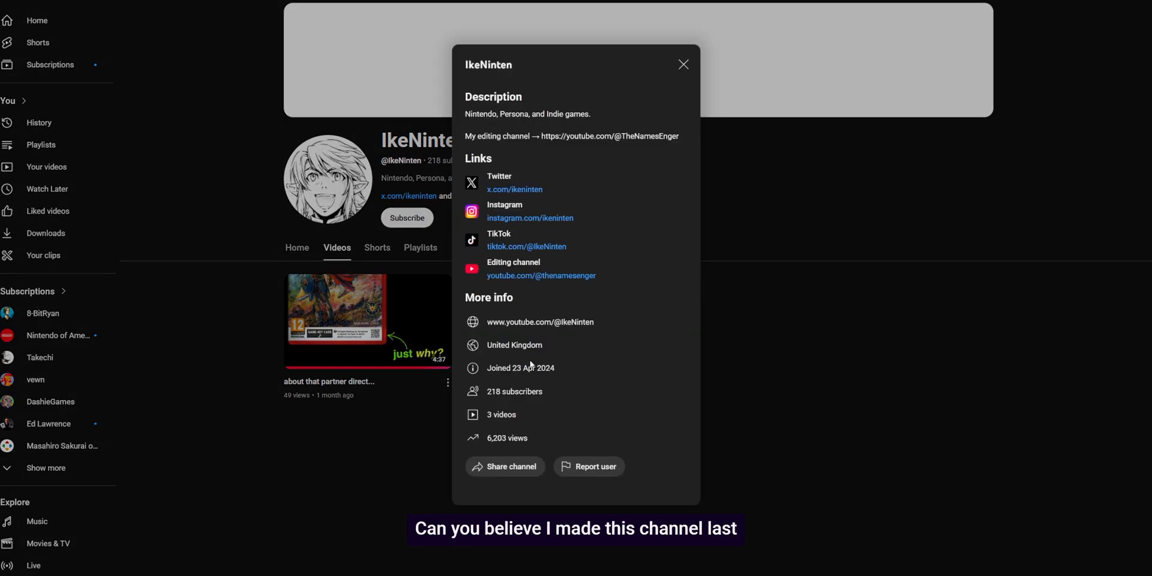
pyautogui.click(682, 64)
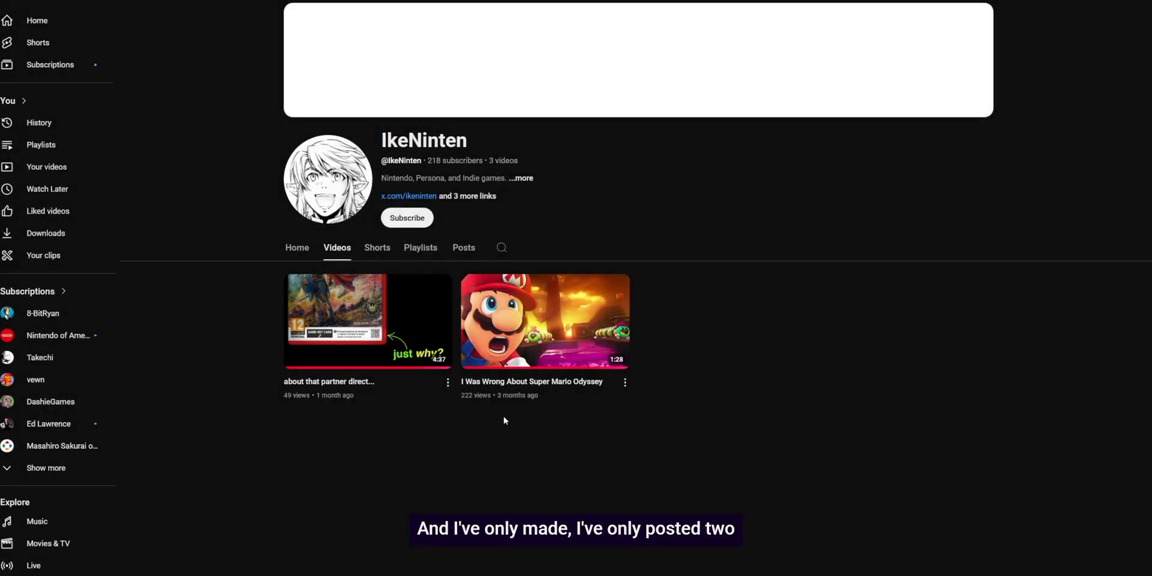
pyautogui.moveTo(691, 419)
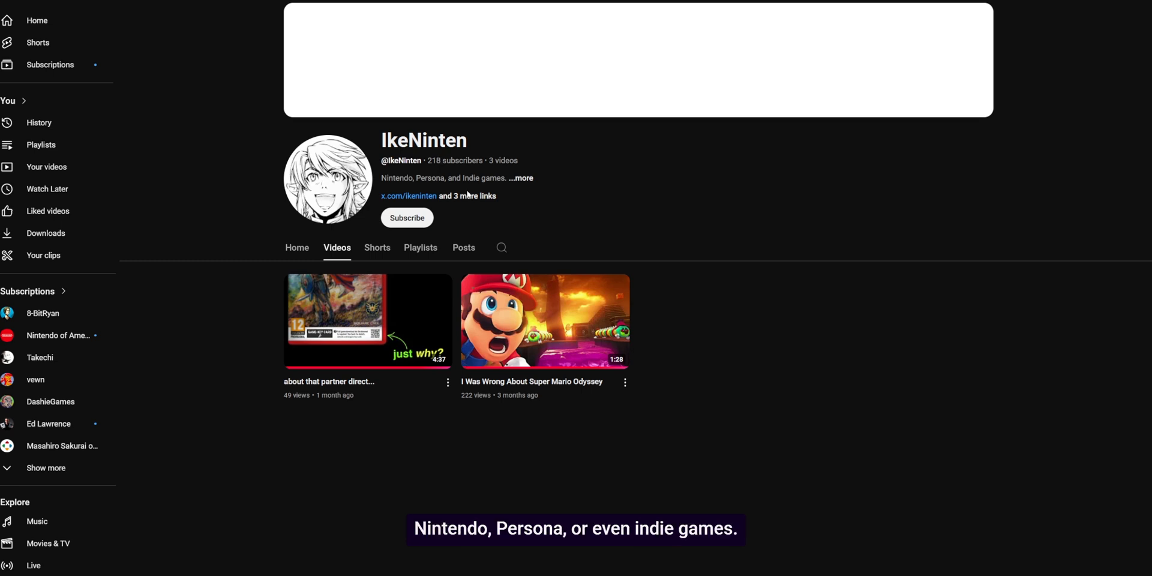
pyautogui.moveTo(482, 183)
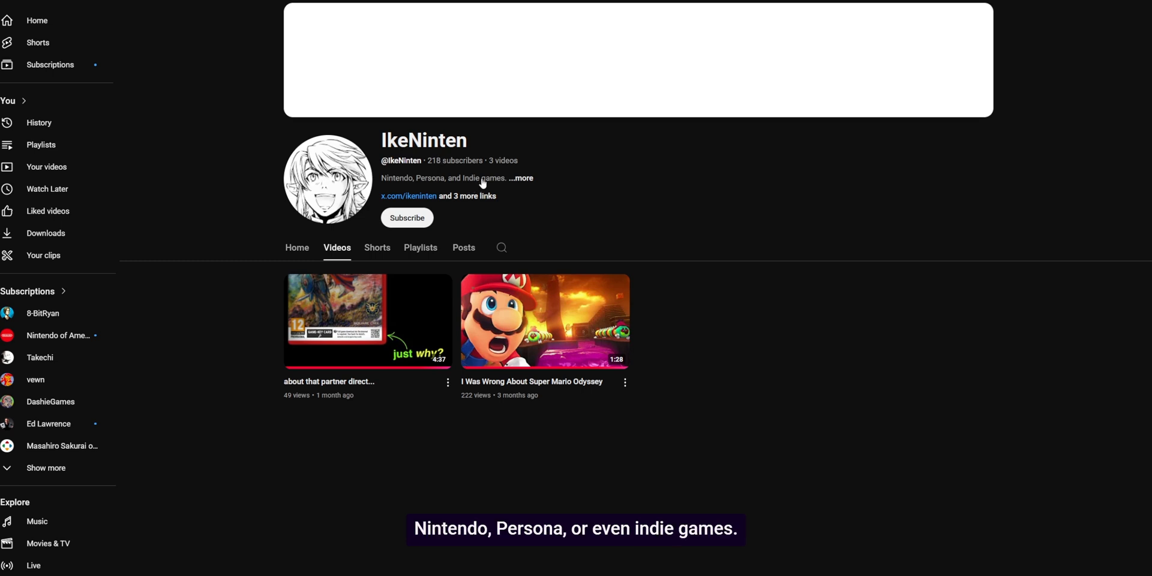
pyautogui.moveTo(727, 352)
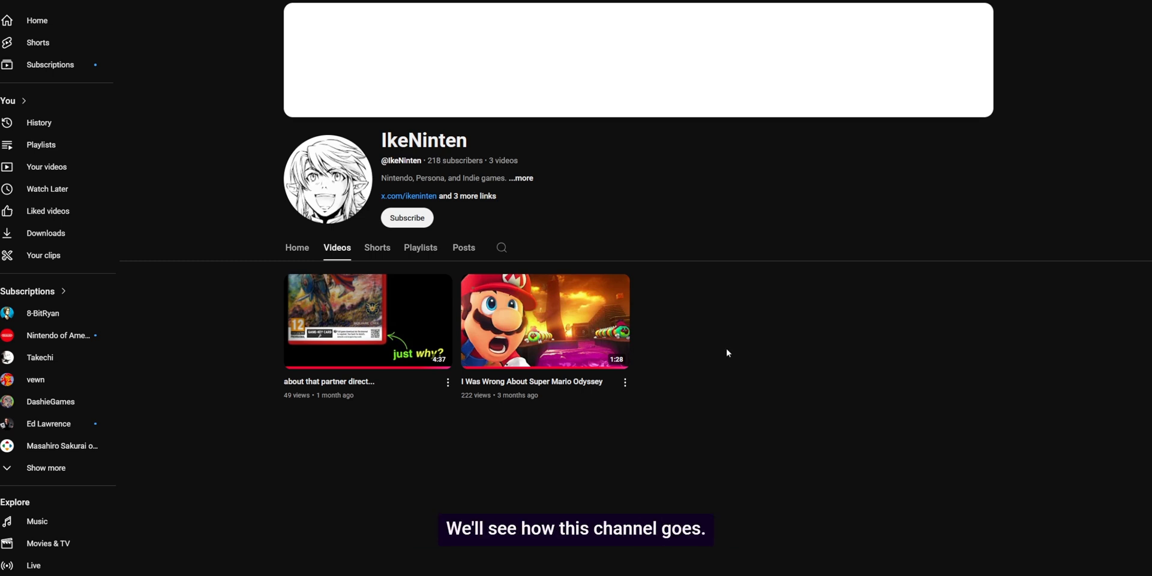